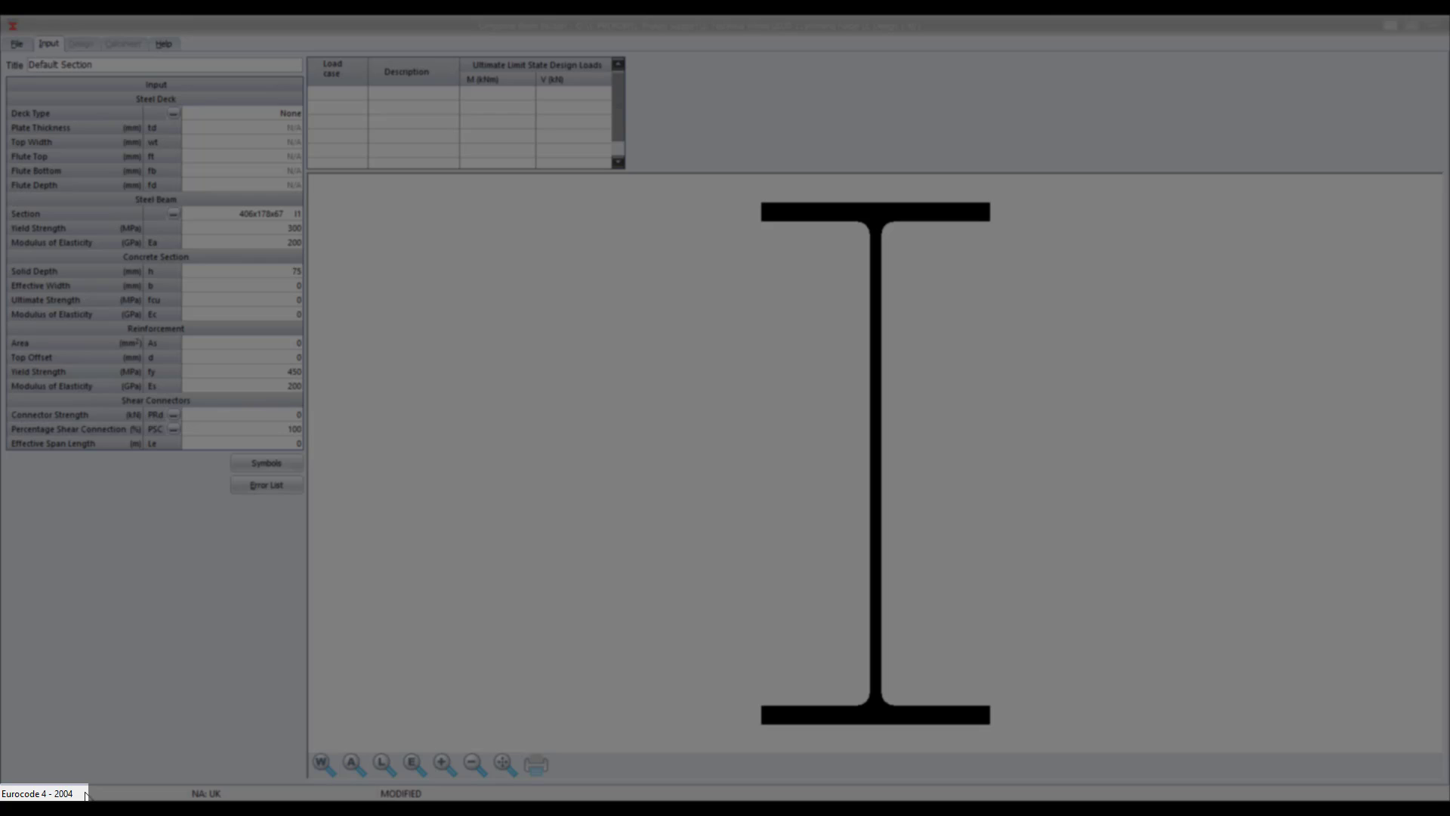
mouse_move(144, 750)
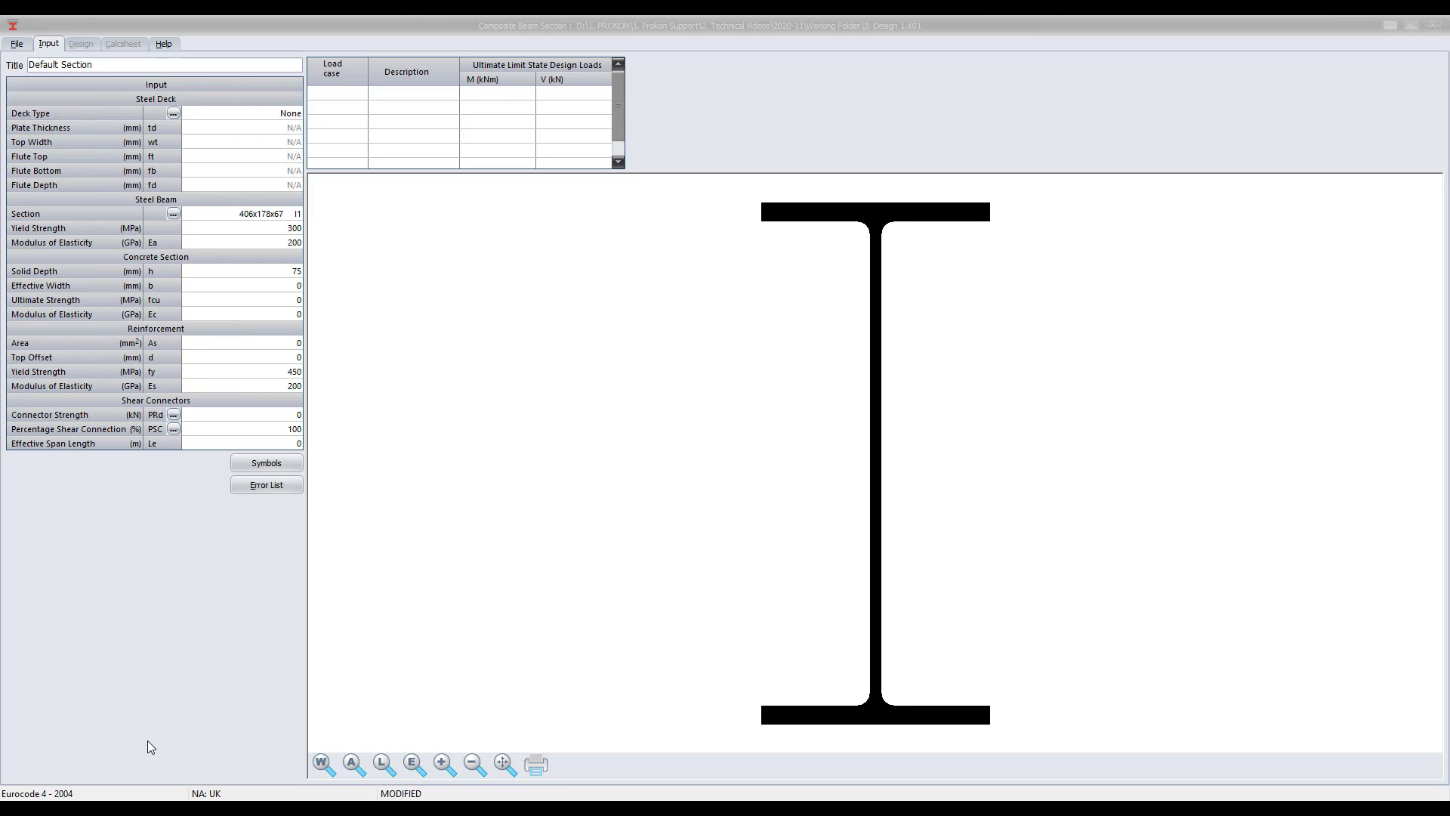
Step: Prompt launching the Eurocodes module from the Eurocode 4 - 2004 code field
left_click(13, 36)
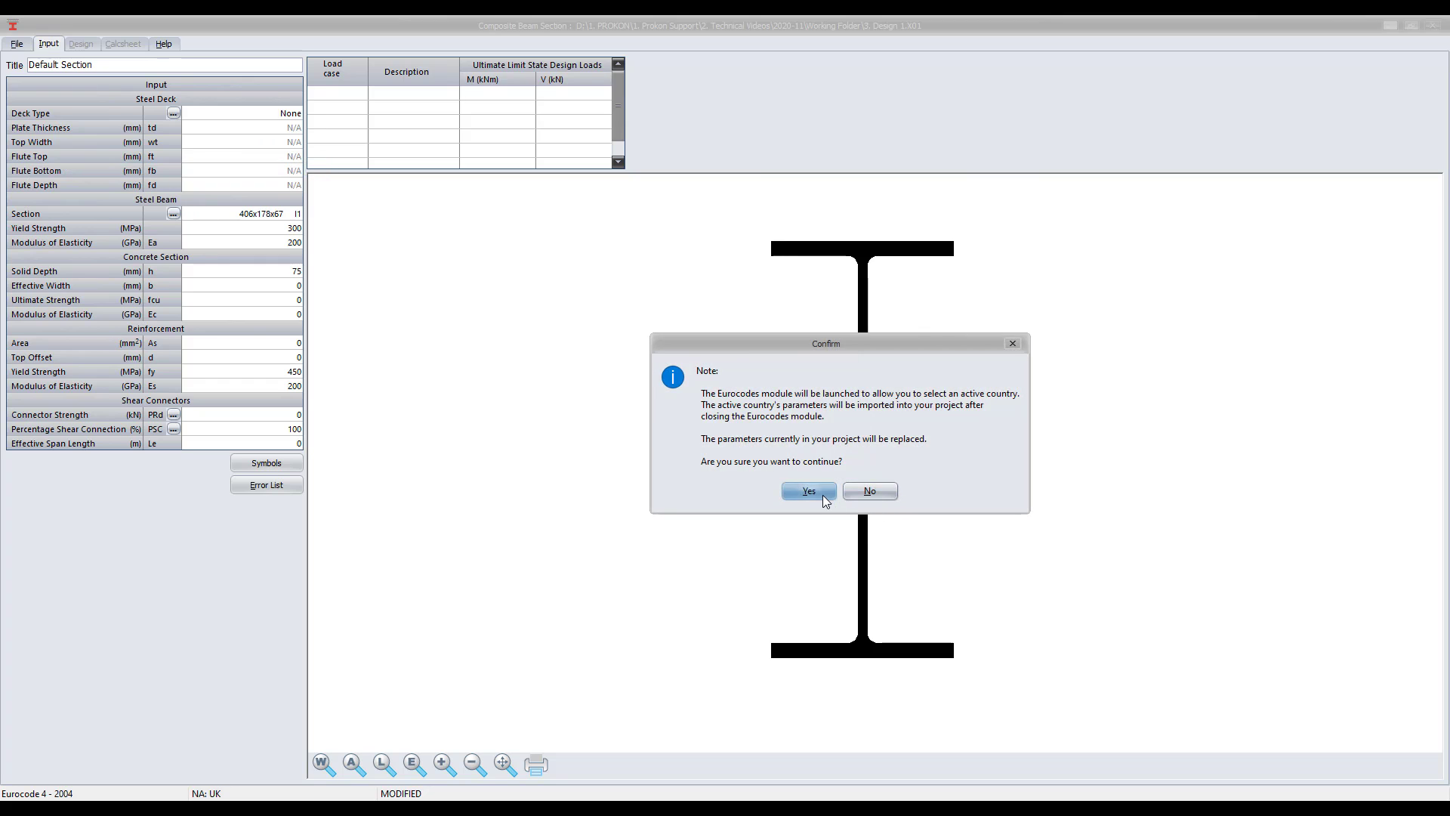
Step: Add a new country SFS to the Eurocodes country list with recommended parameter values
left_click(808, 491)
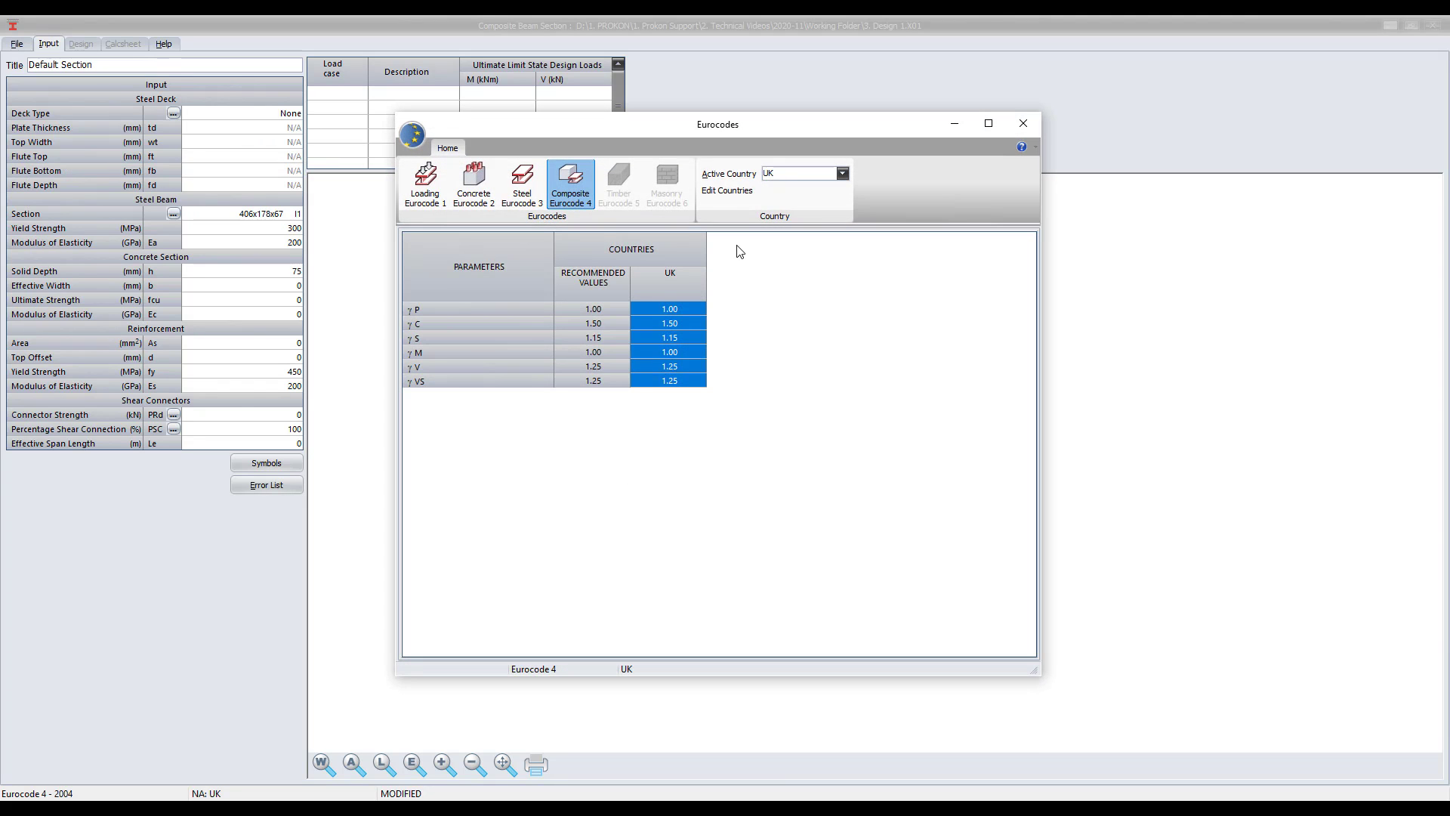
left_click(726, 190)
type("SFS")
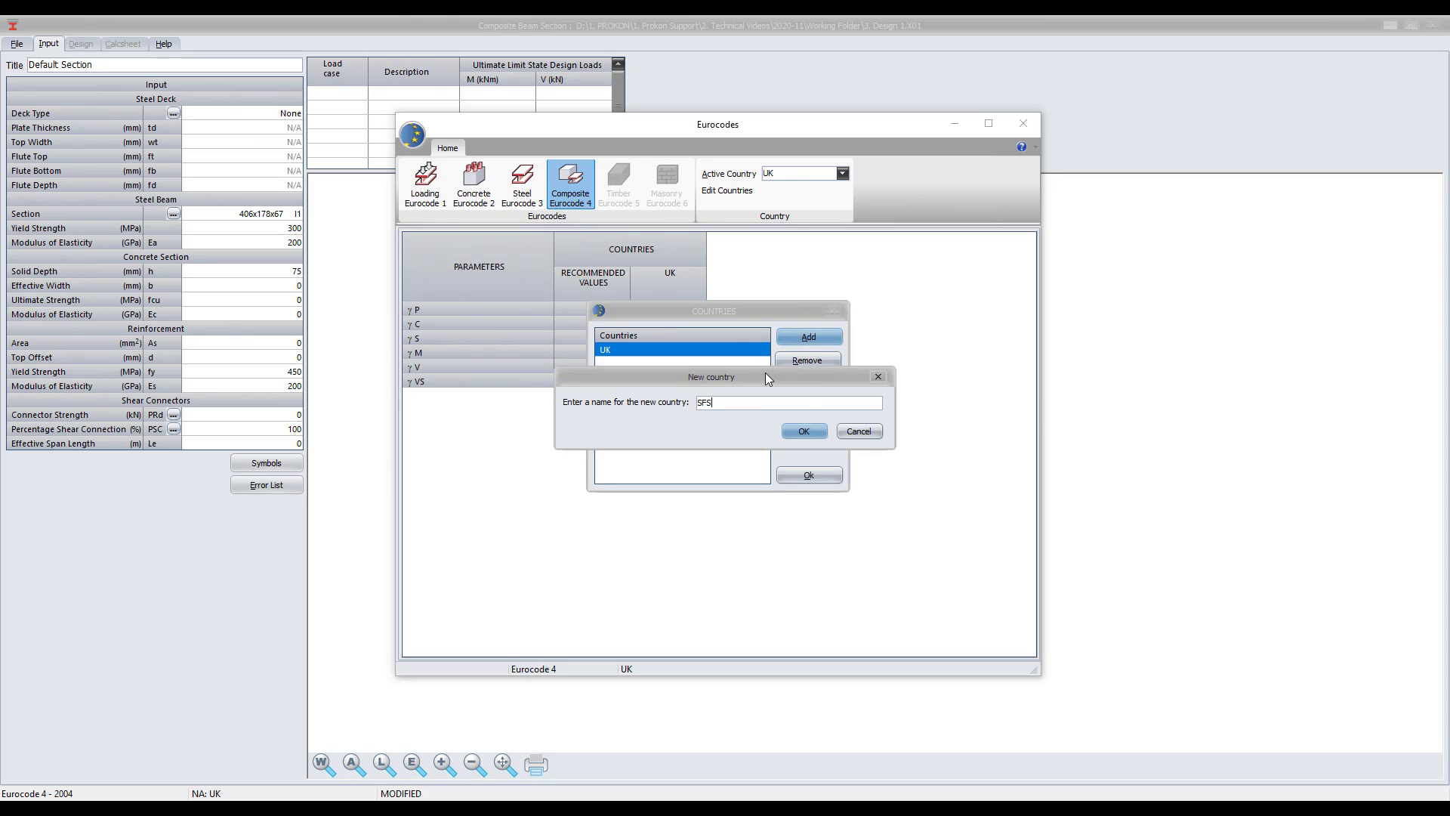
left_click(805, 431)
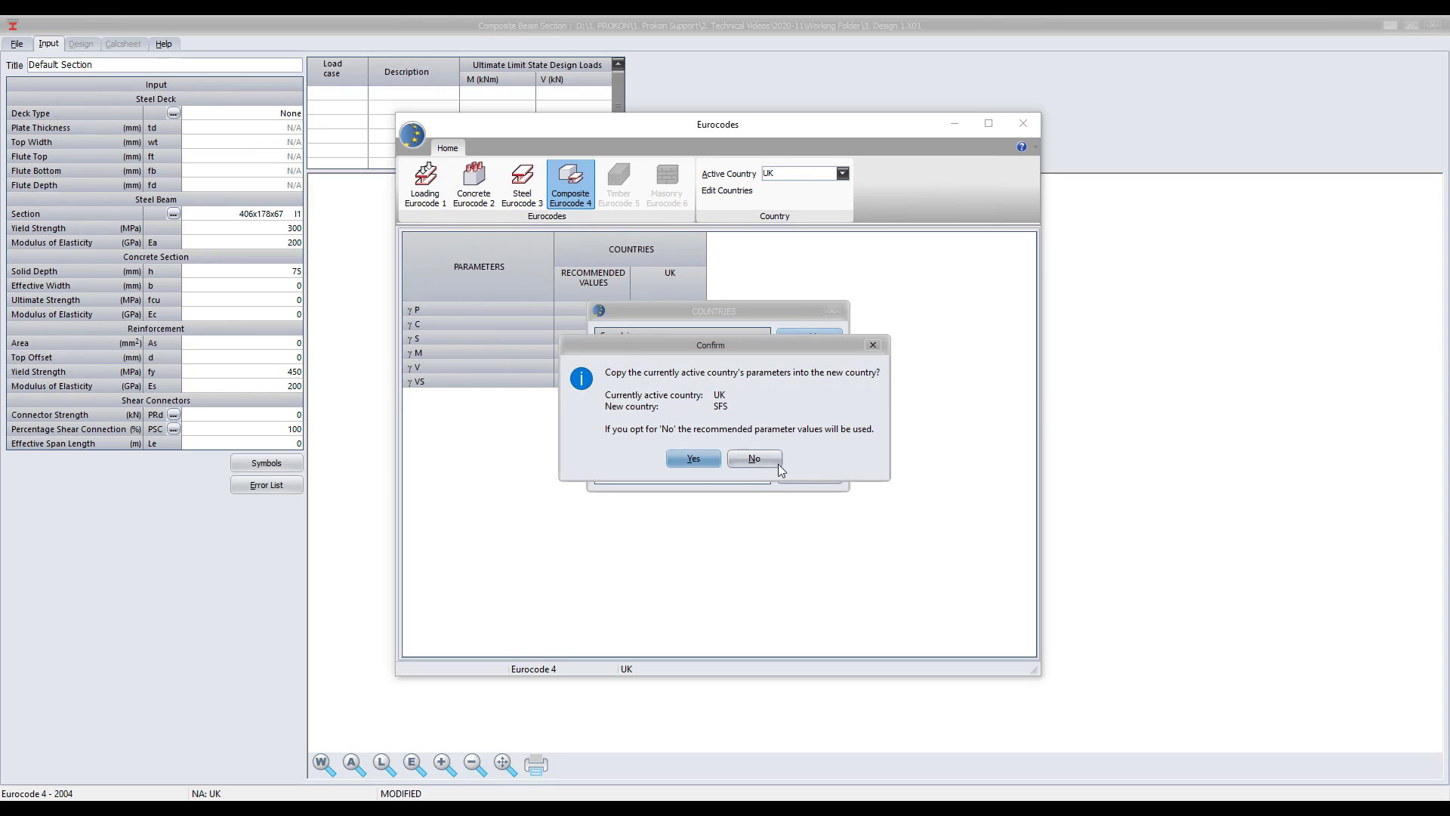
left_click(754, 458)
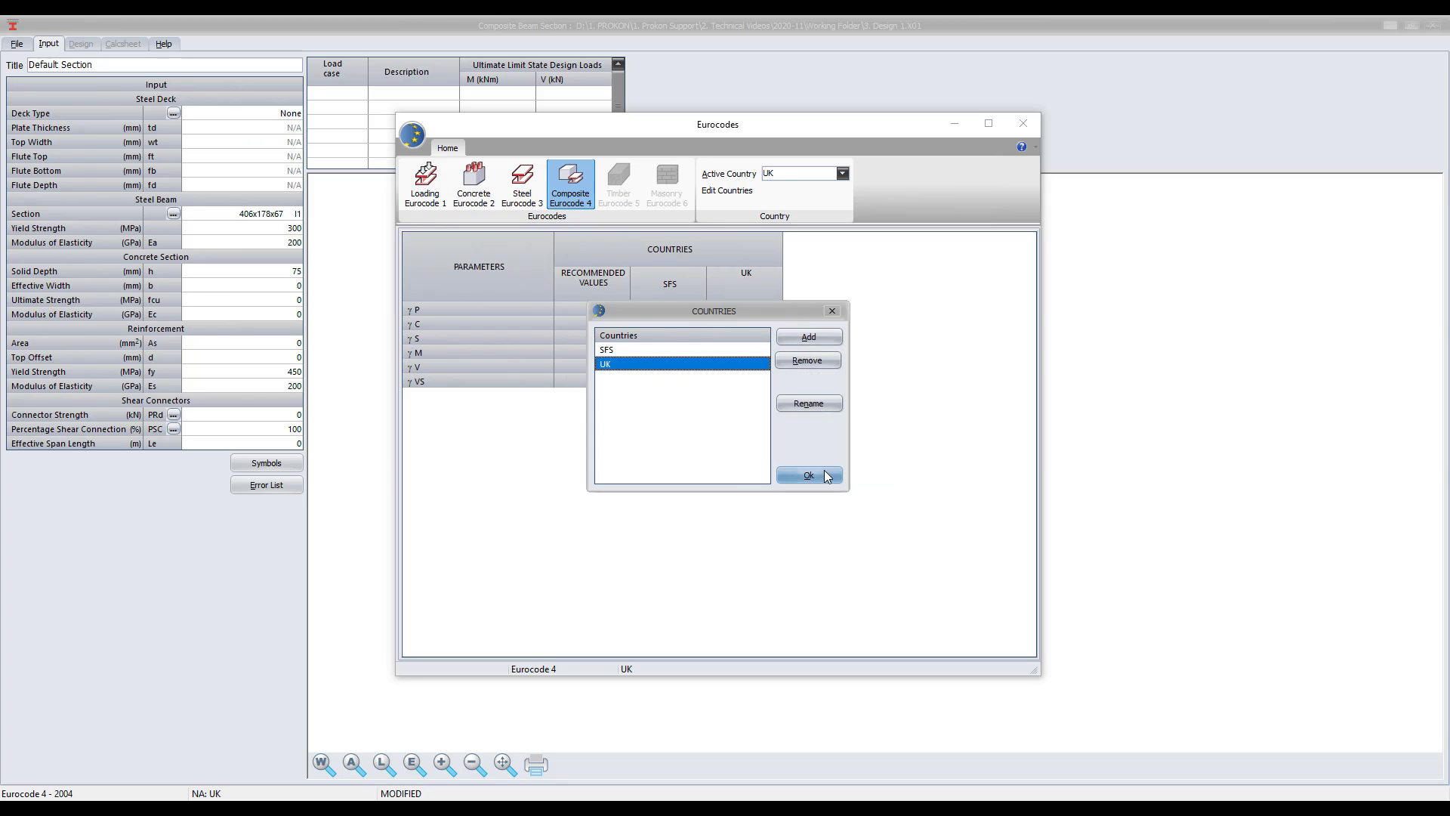
left_click(807, 474)
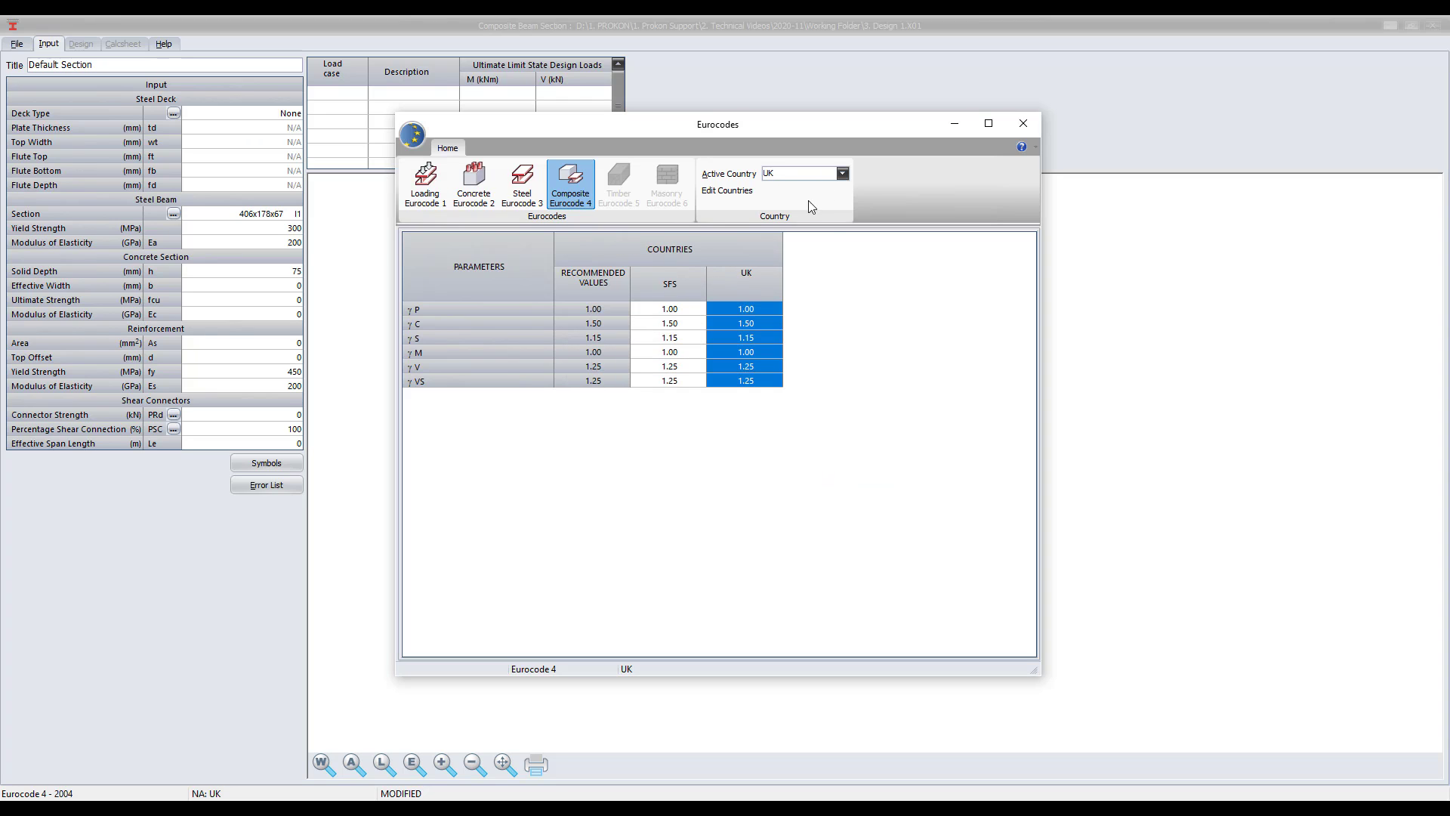
Step: Make SFS the active country and close the Eurocodes module
left_click(842, 173)
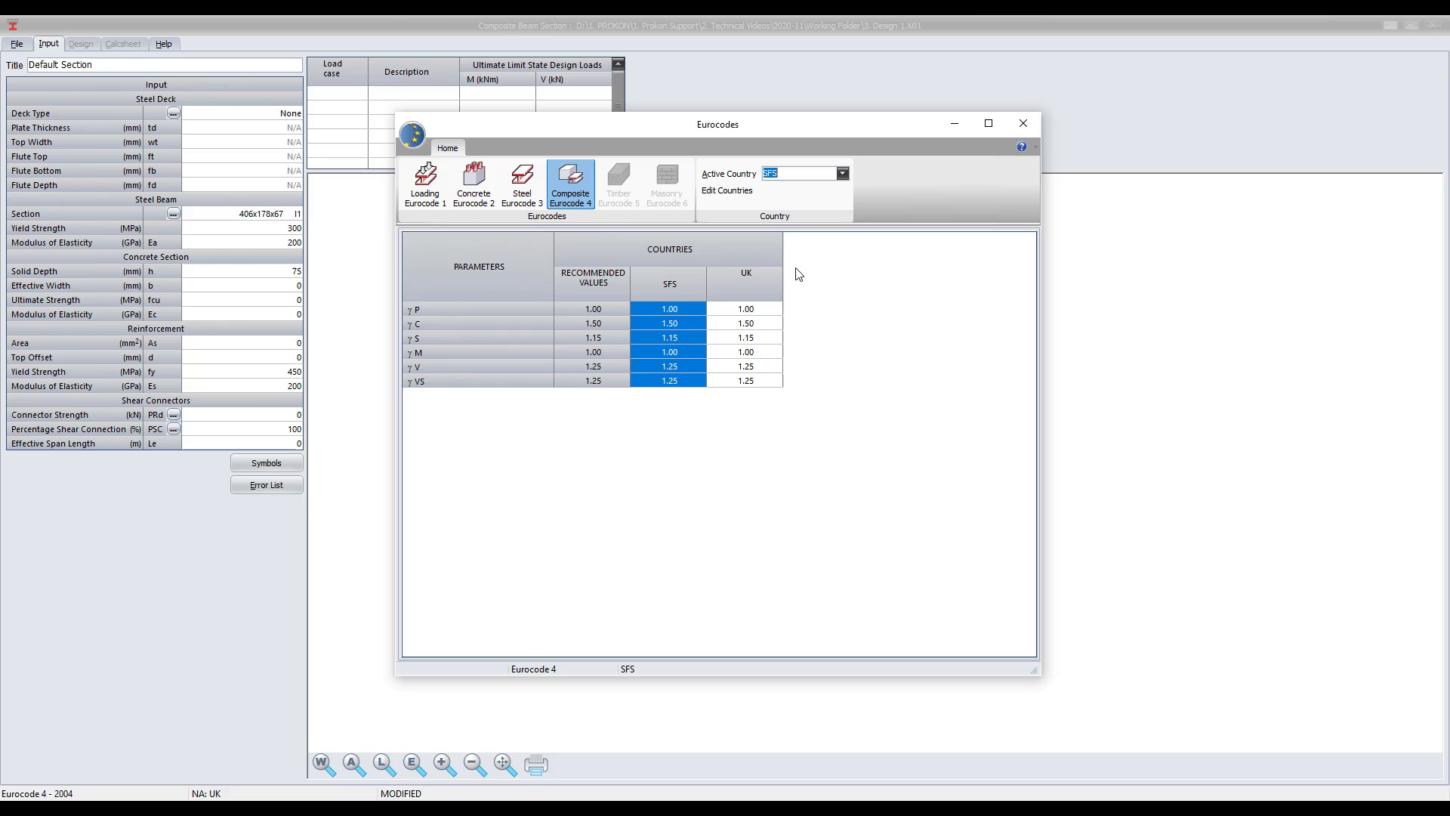
mouse_move(1023, 123)
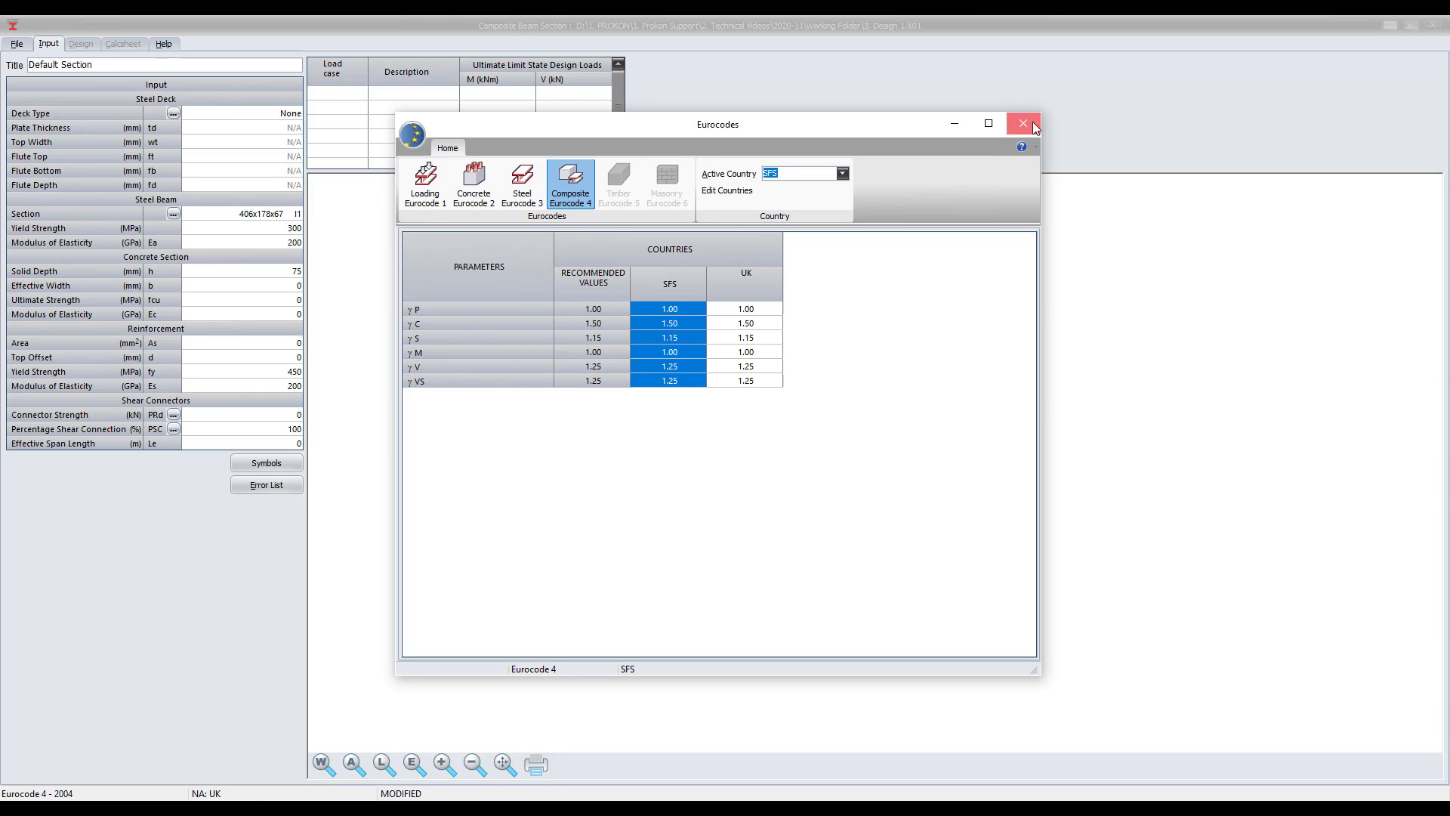
left_click(1020, 123)
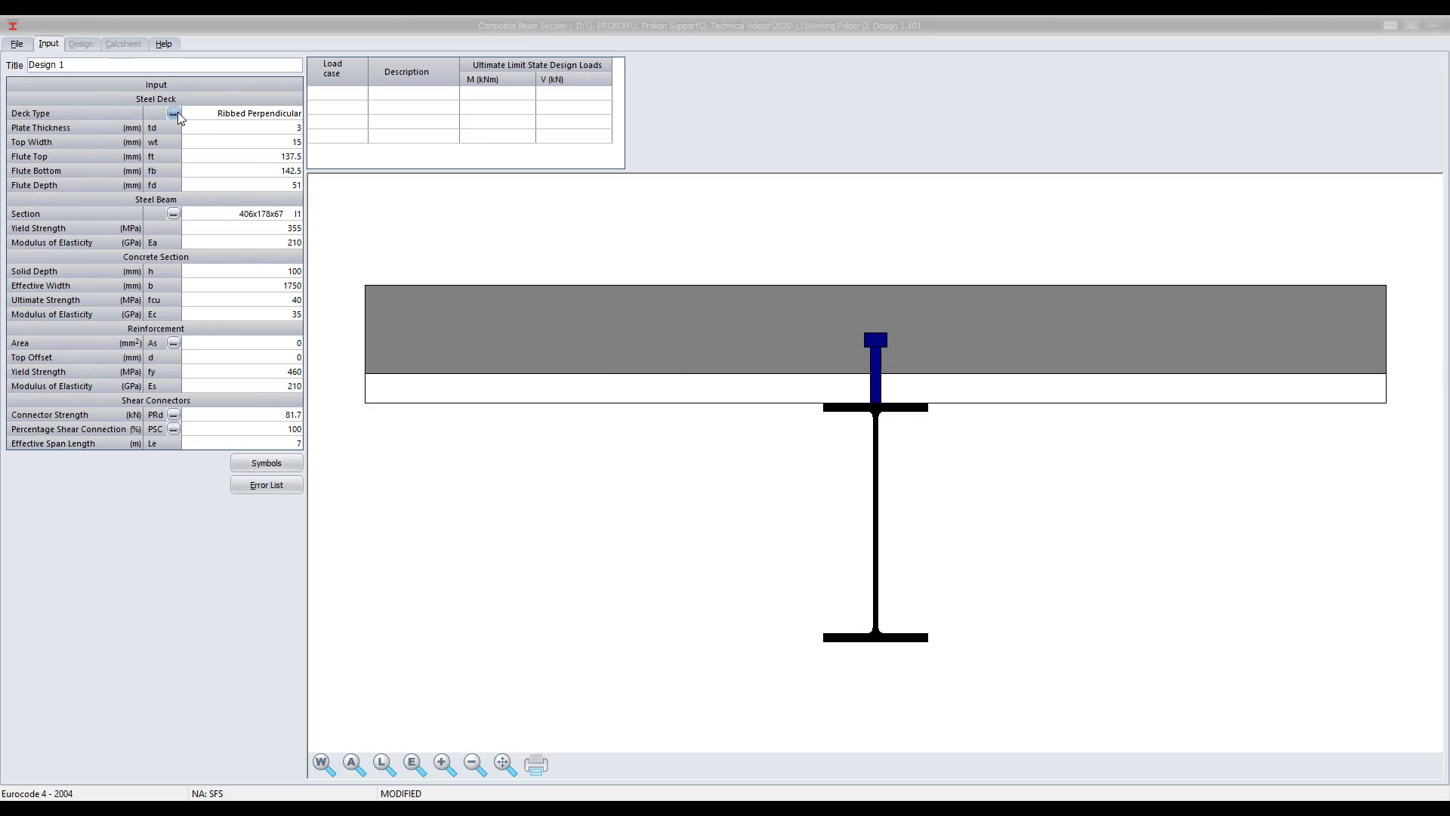
left_click(173, 113)
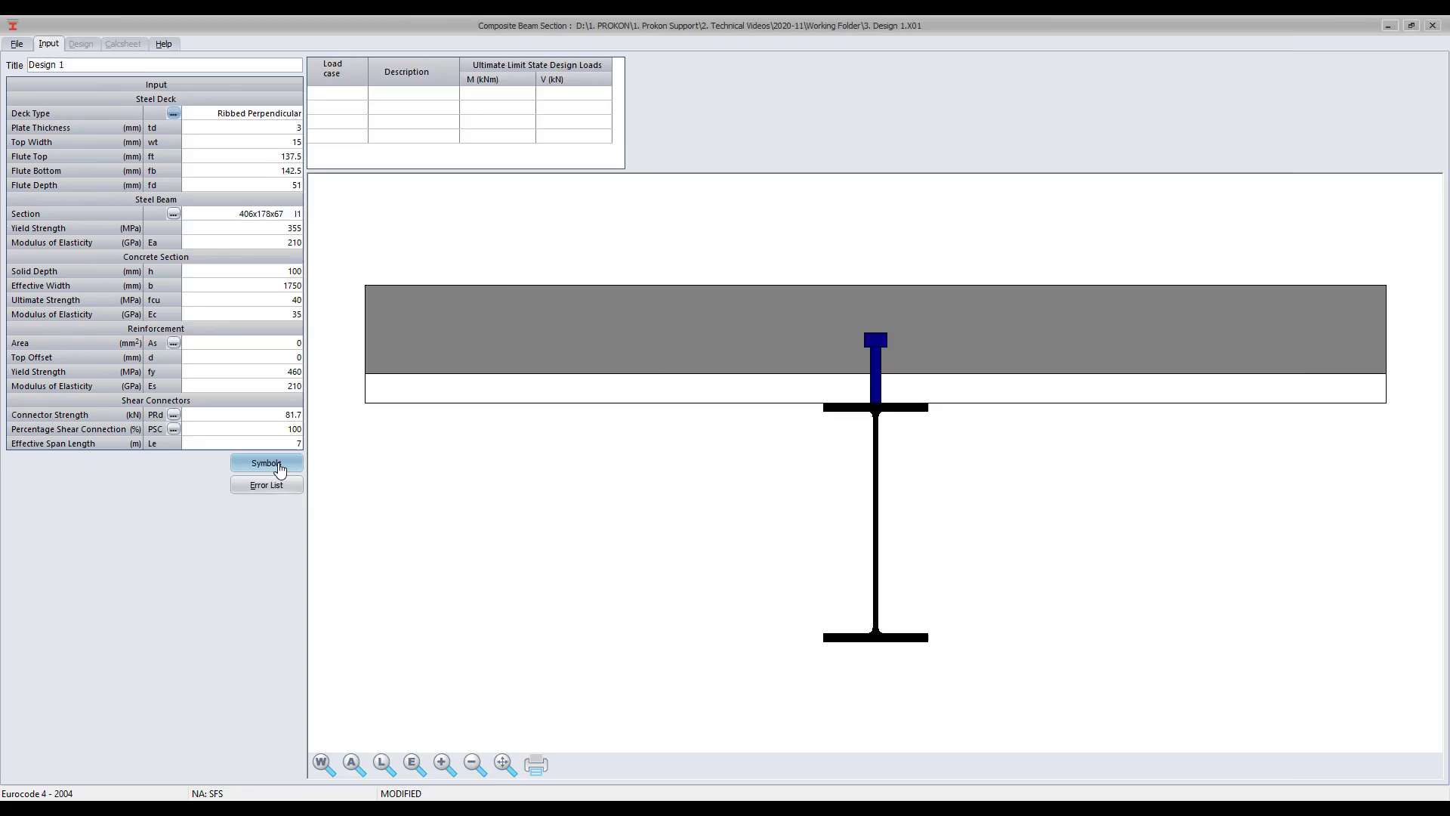
left_click(266, 463)
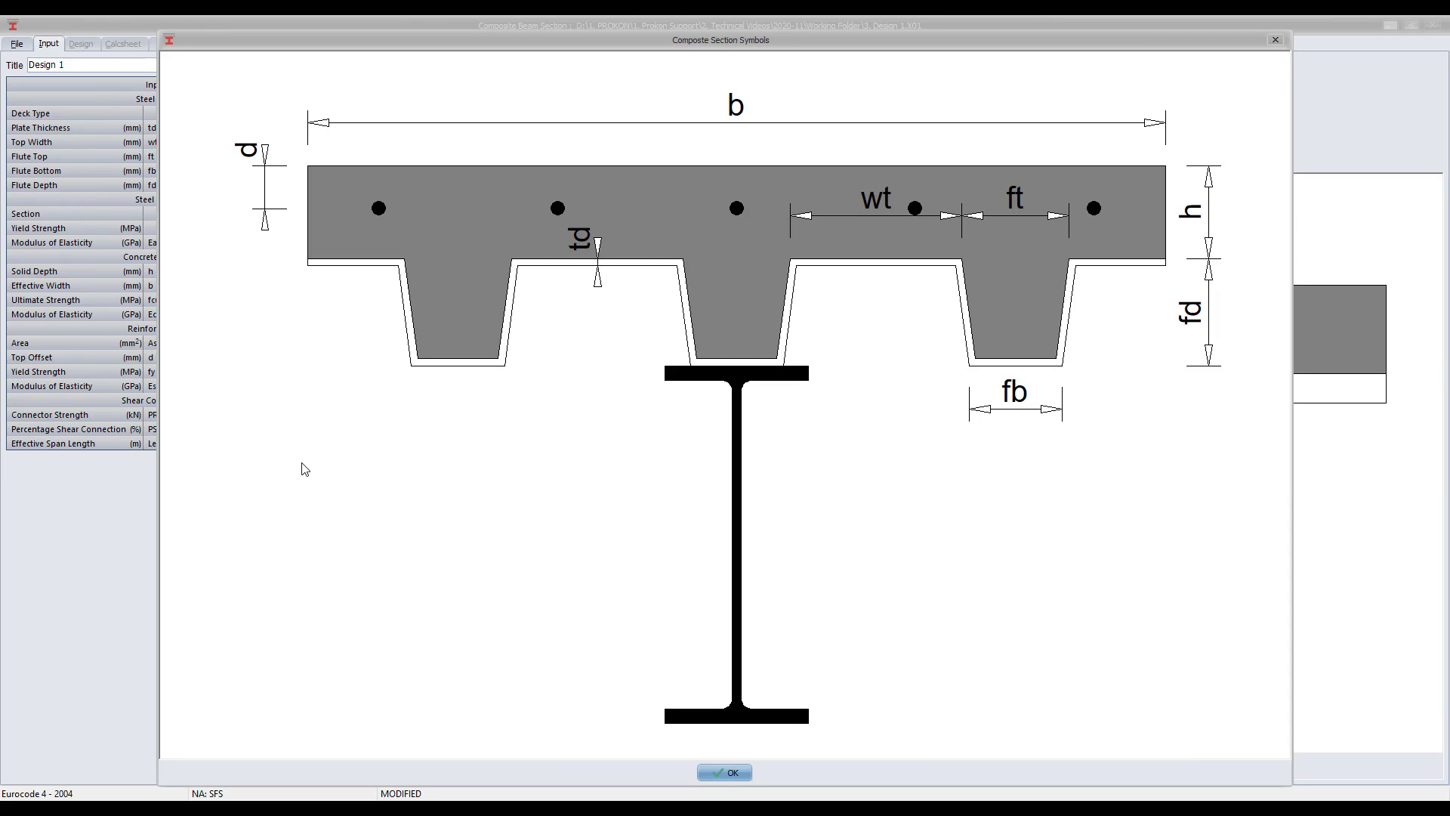
mouse_move(394, 502)
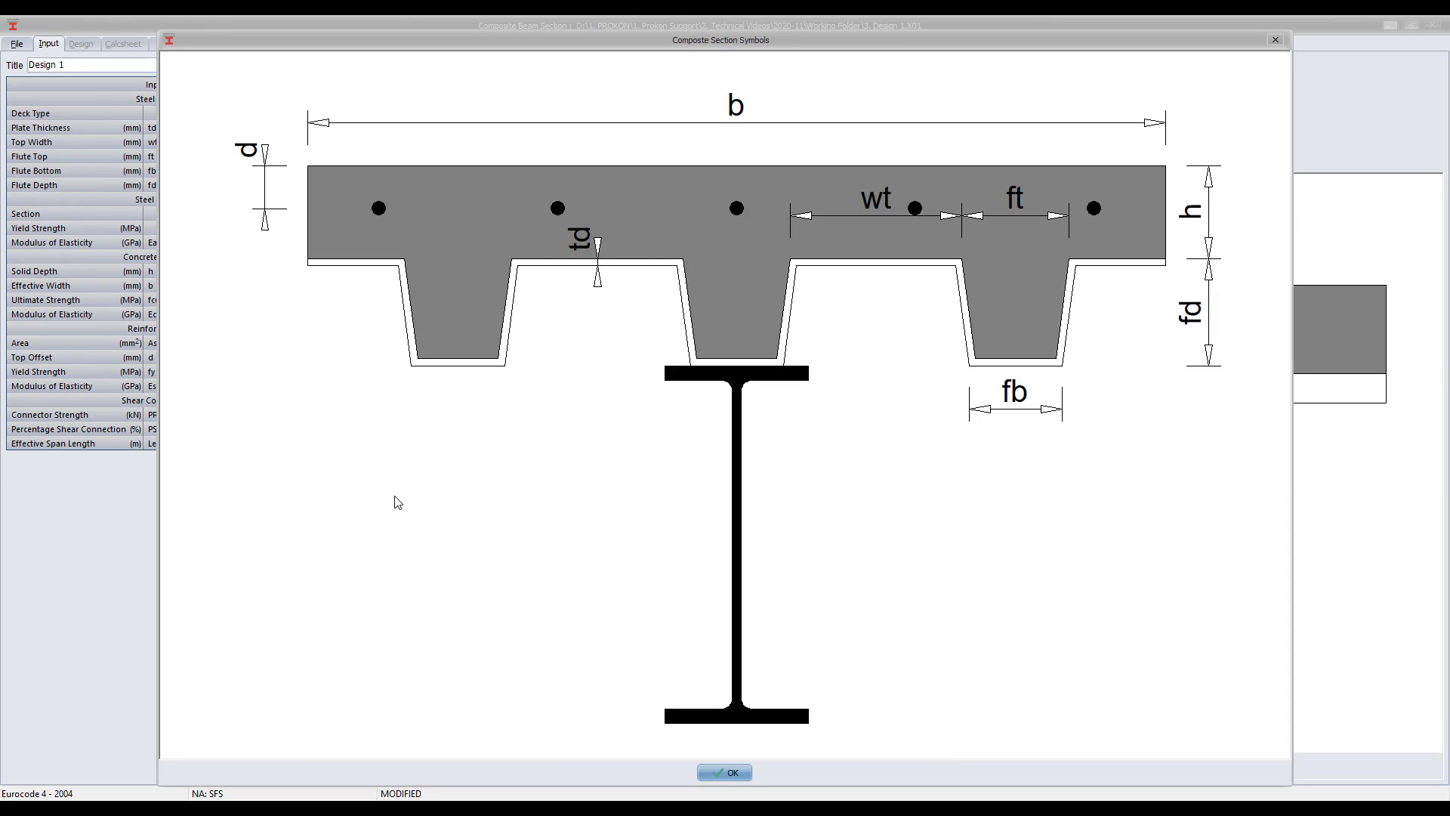
mouse_move(410, 515)
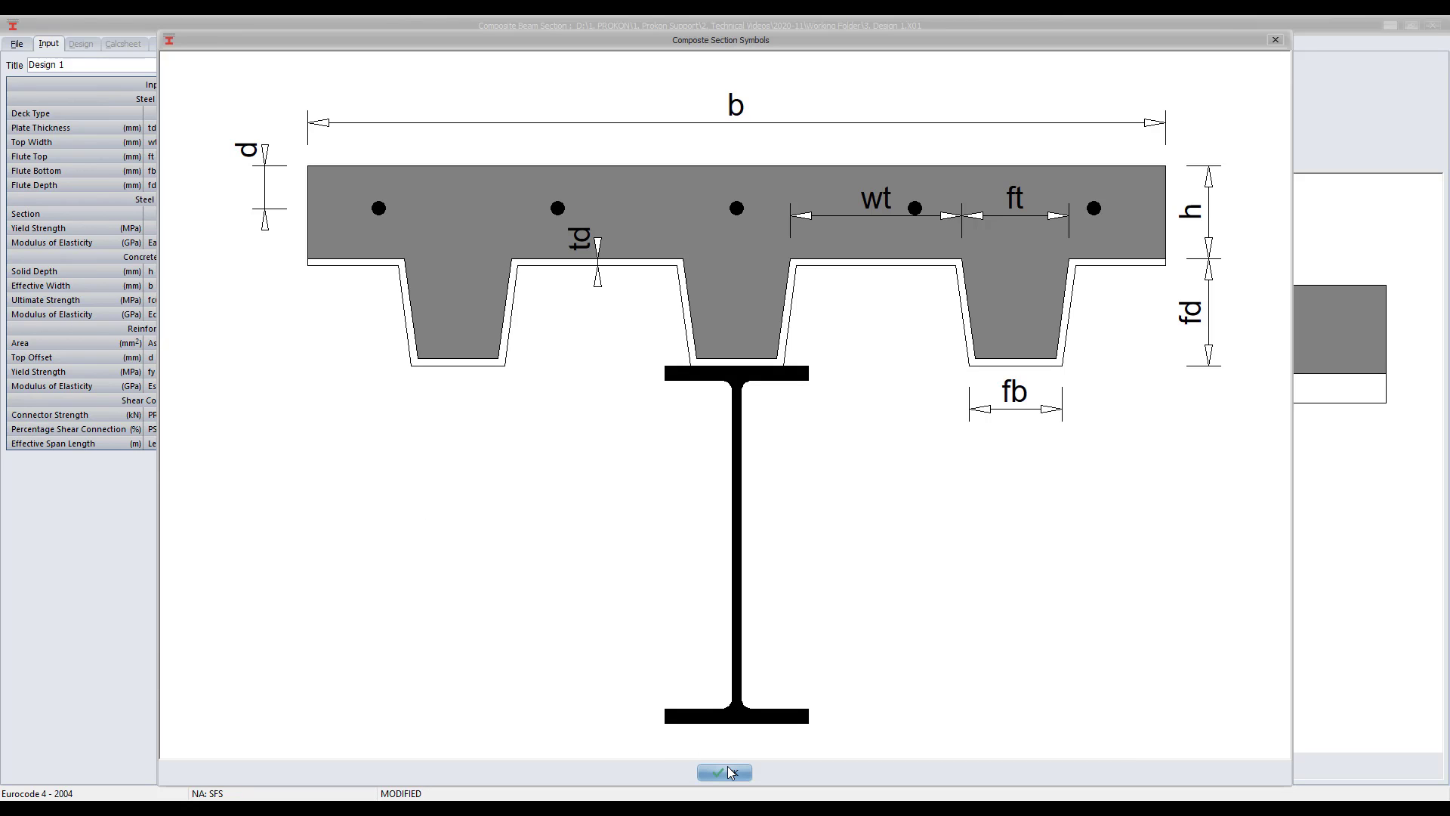
left_click(723, 772)
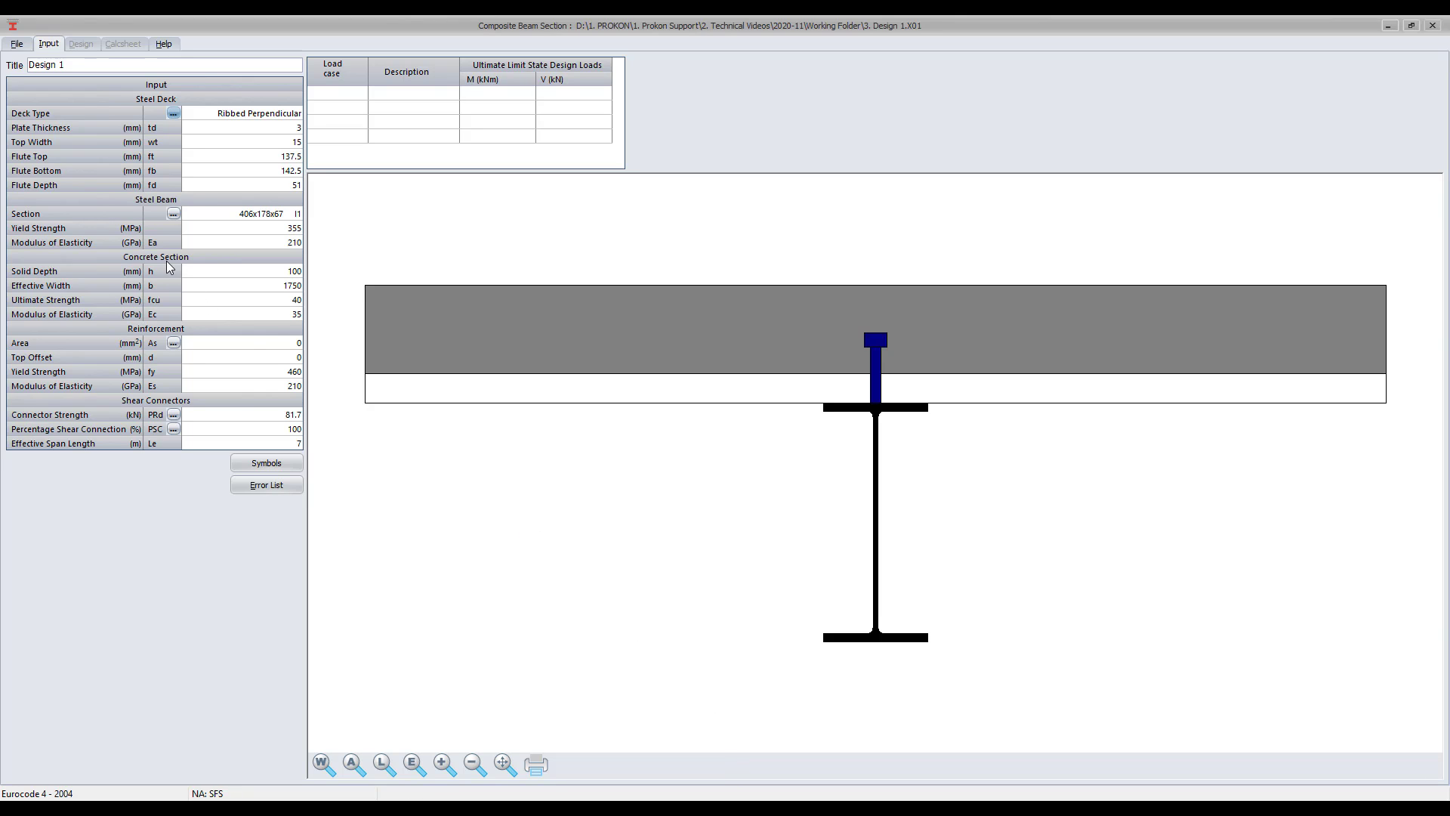
left_click(173, 214)
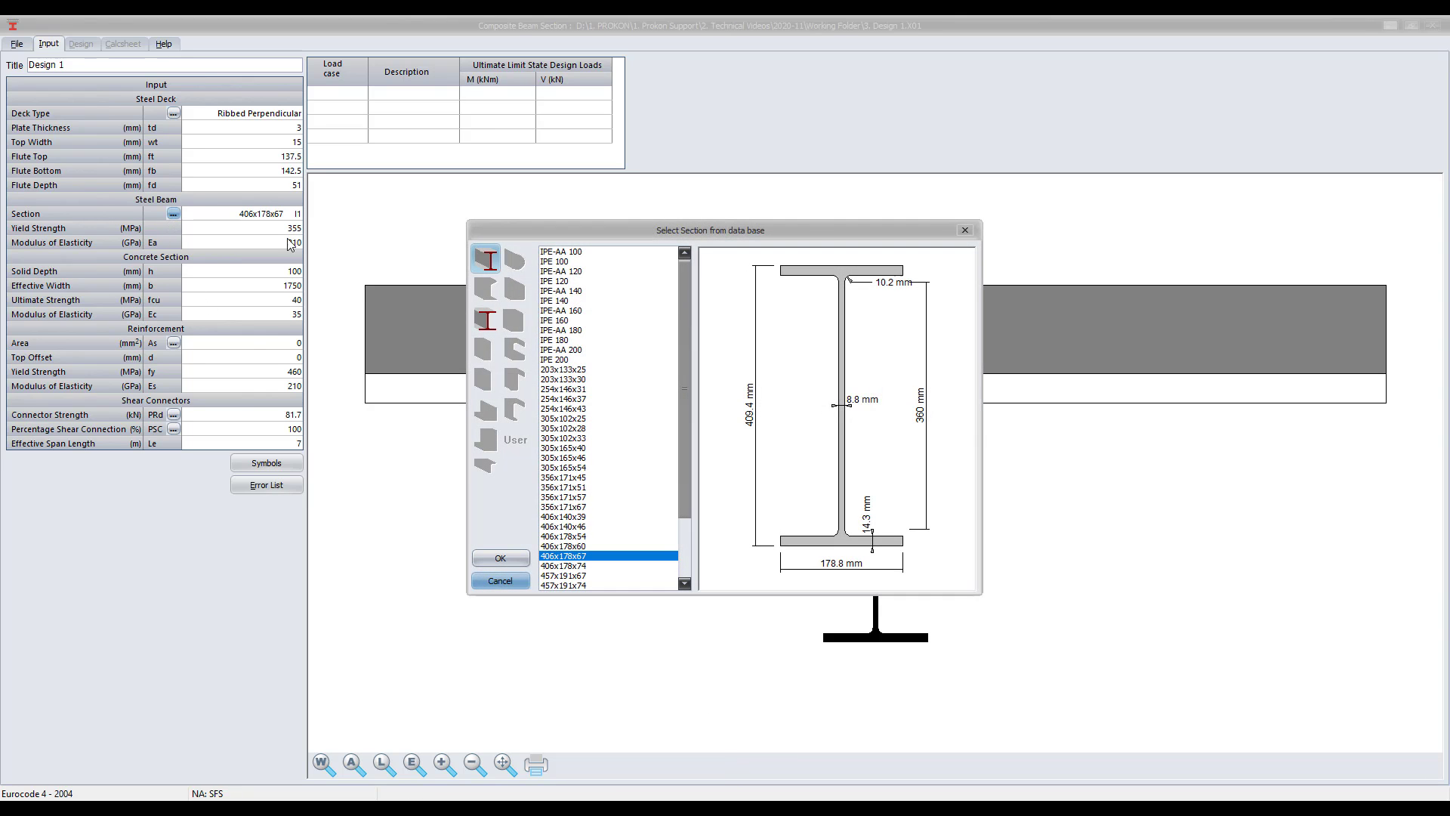
scroll("down", 3)
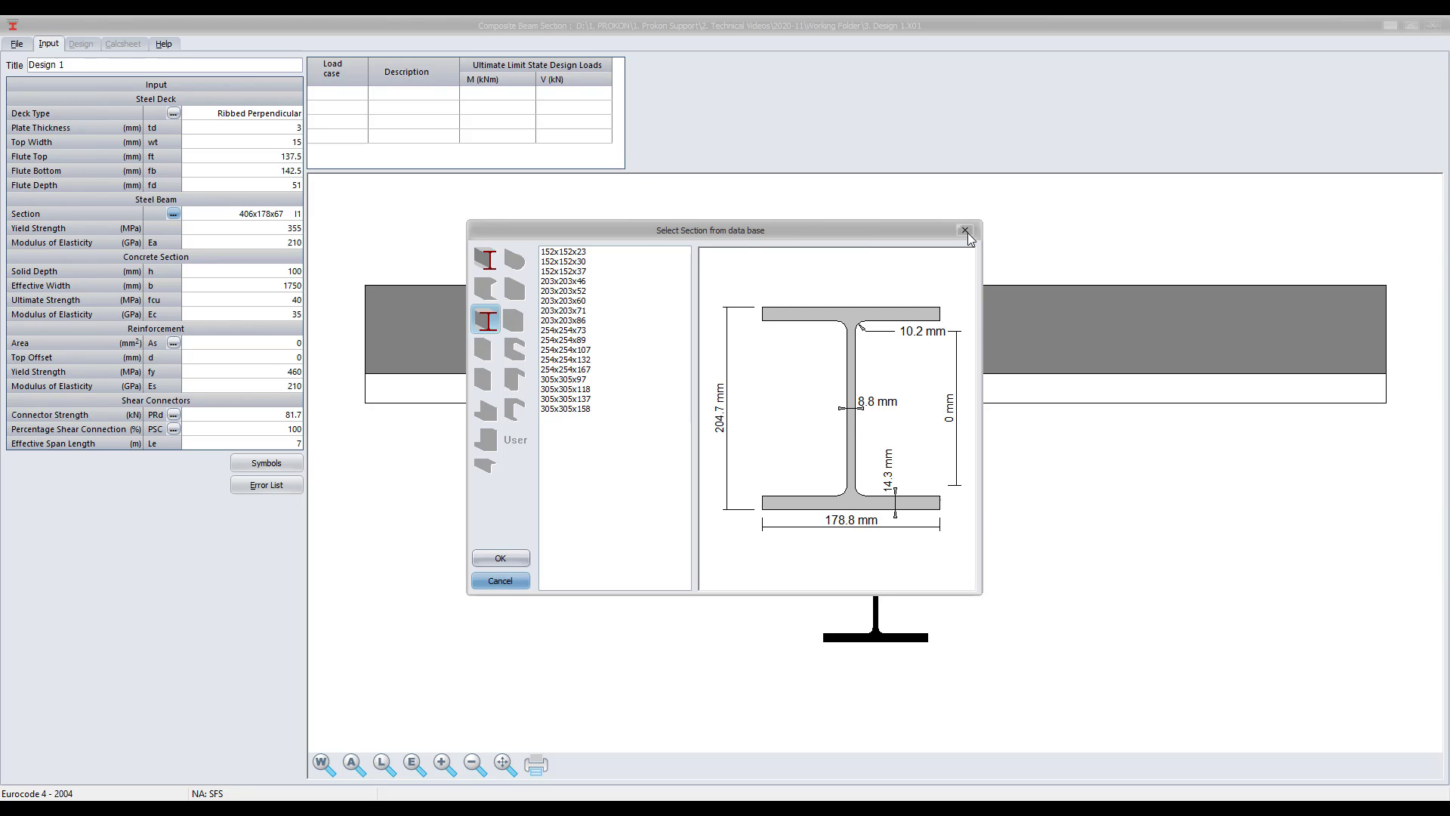
left_click(964, 229)
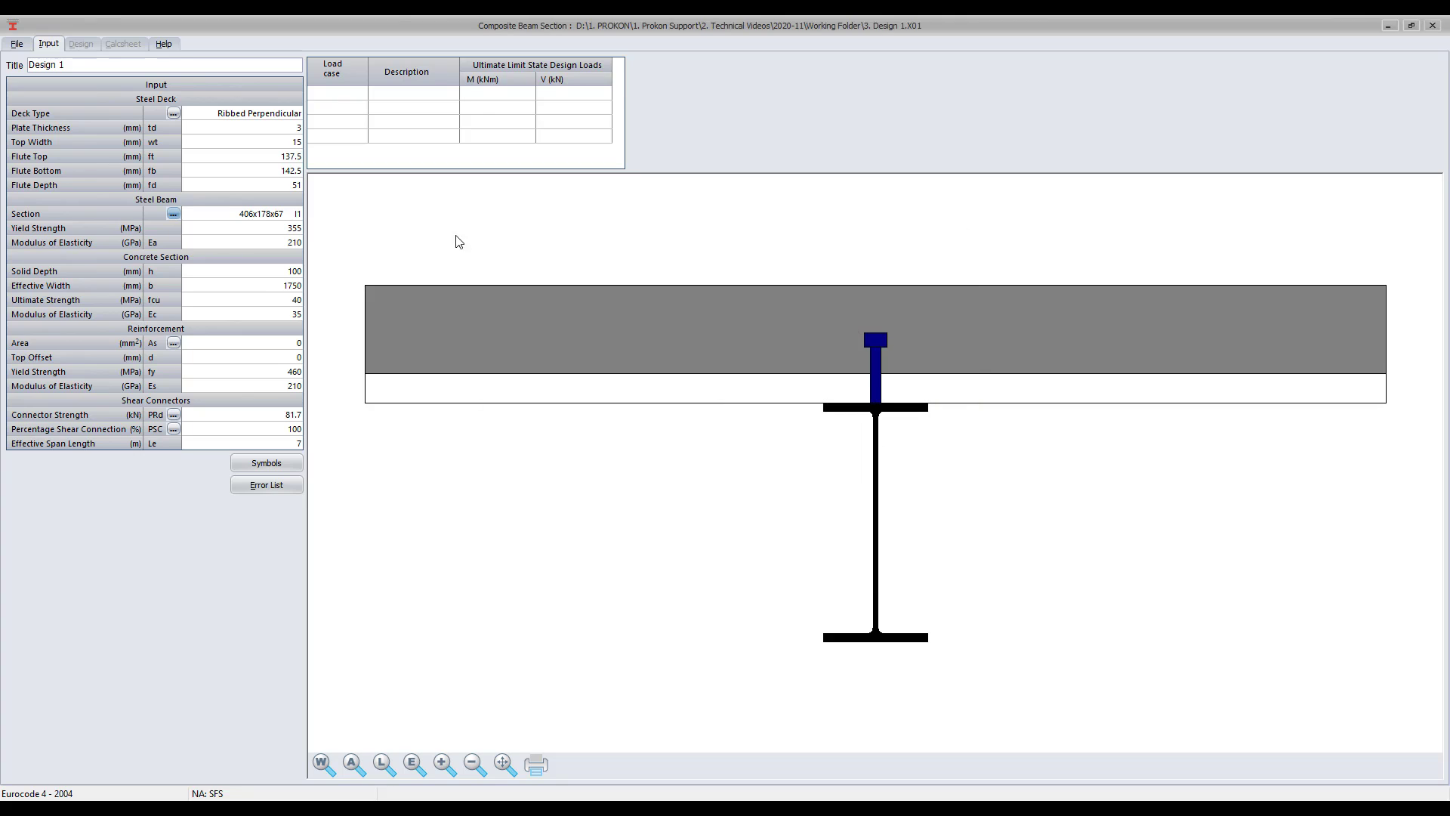
mouse_move(231, 281)
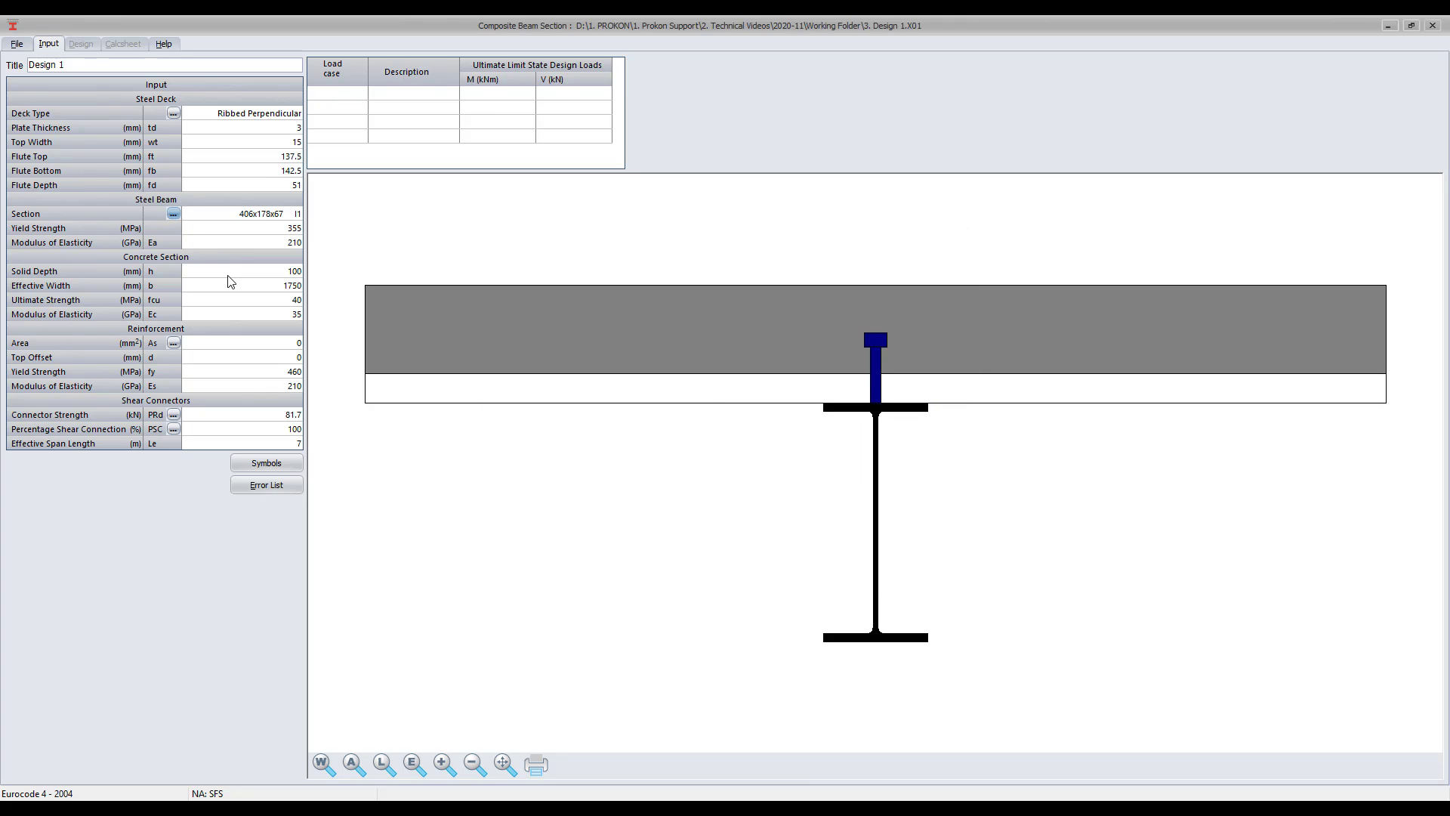
Step: Set effective width 1250 mm, reinforcement at 30 mm top offset, and bring up the reinforcement calculator
type("12")
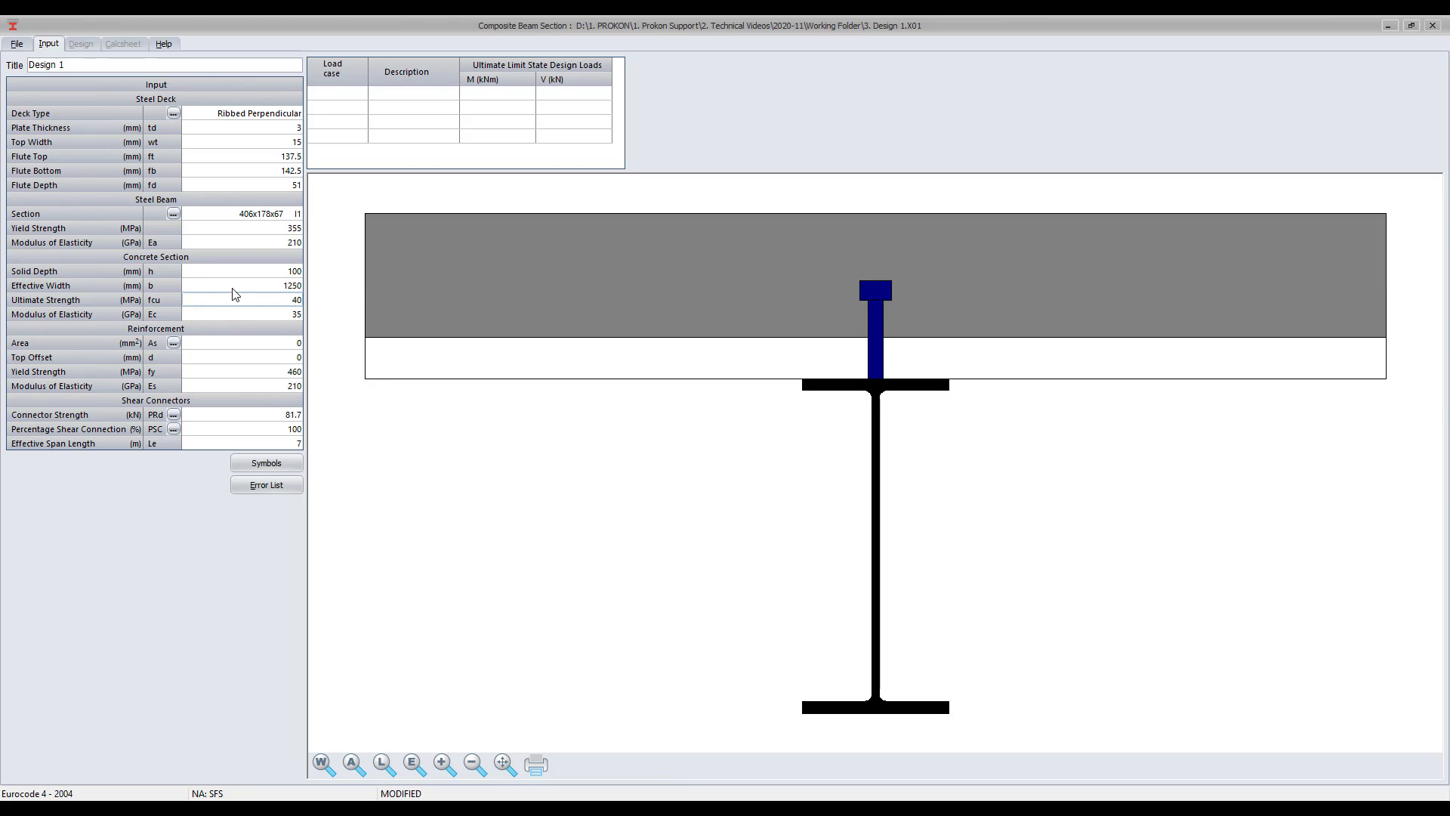
mouse_move(265, 347)
type("2827")
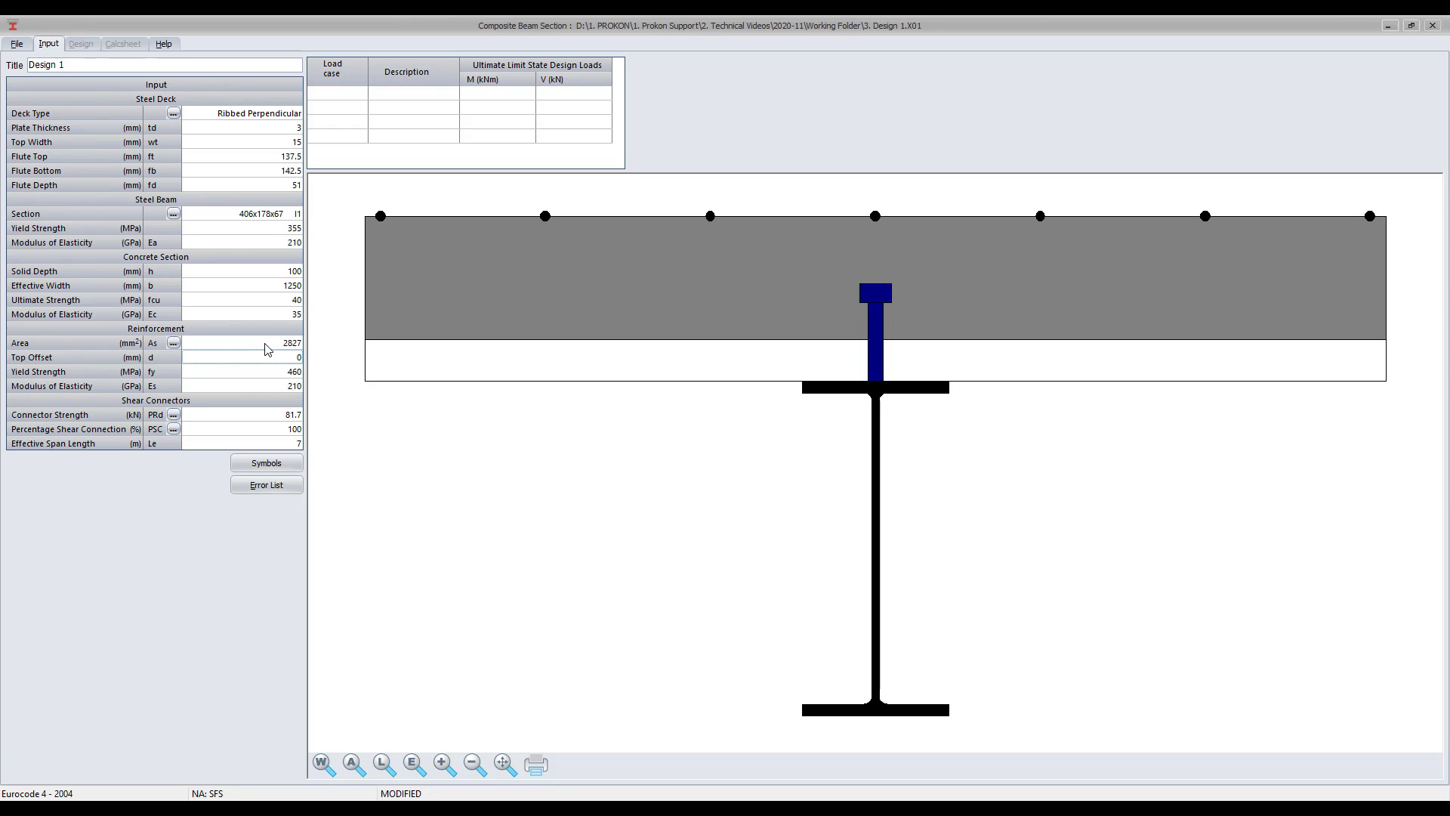
type("30")
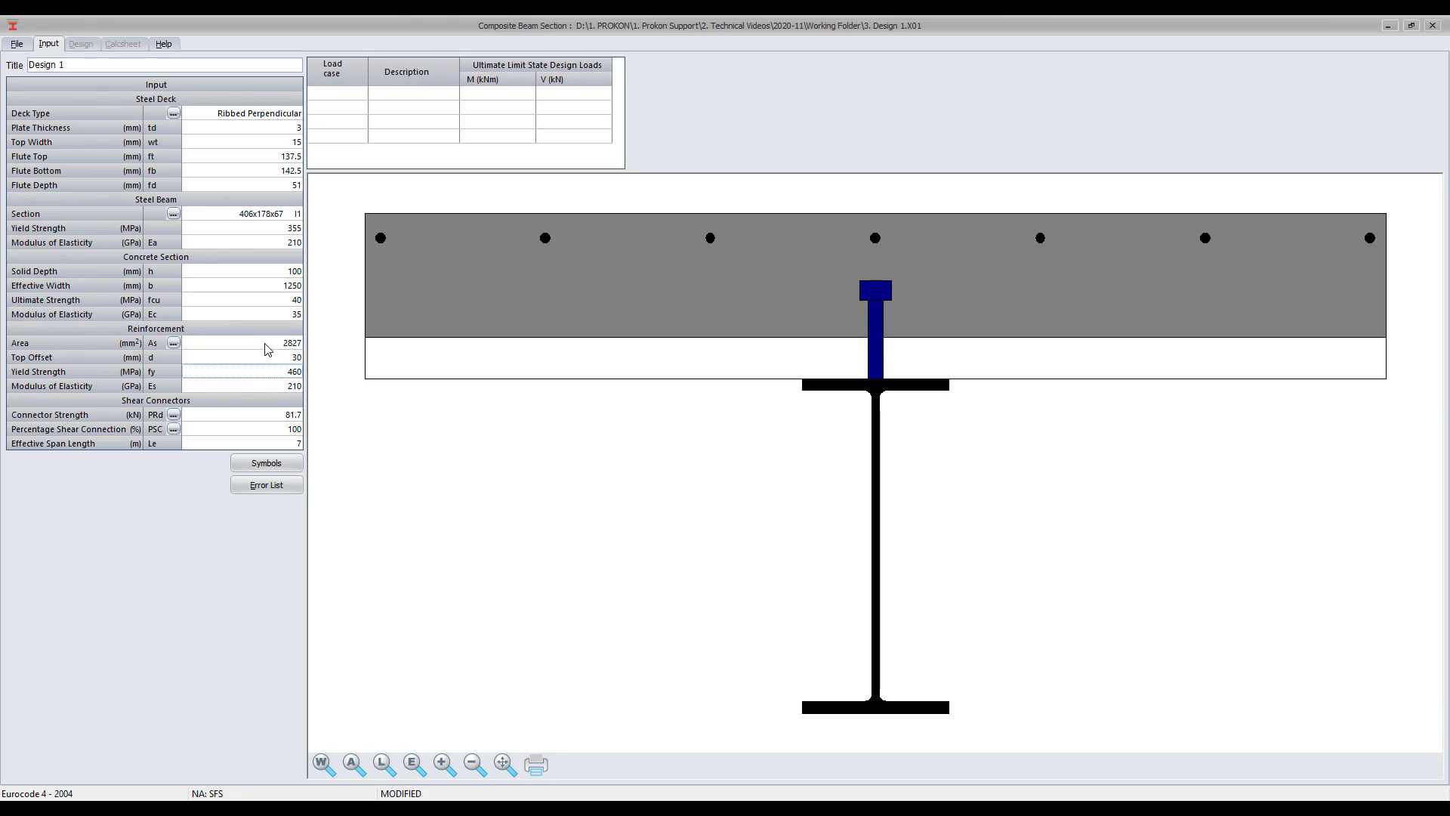
left_click(173, 342)
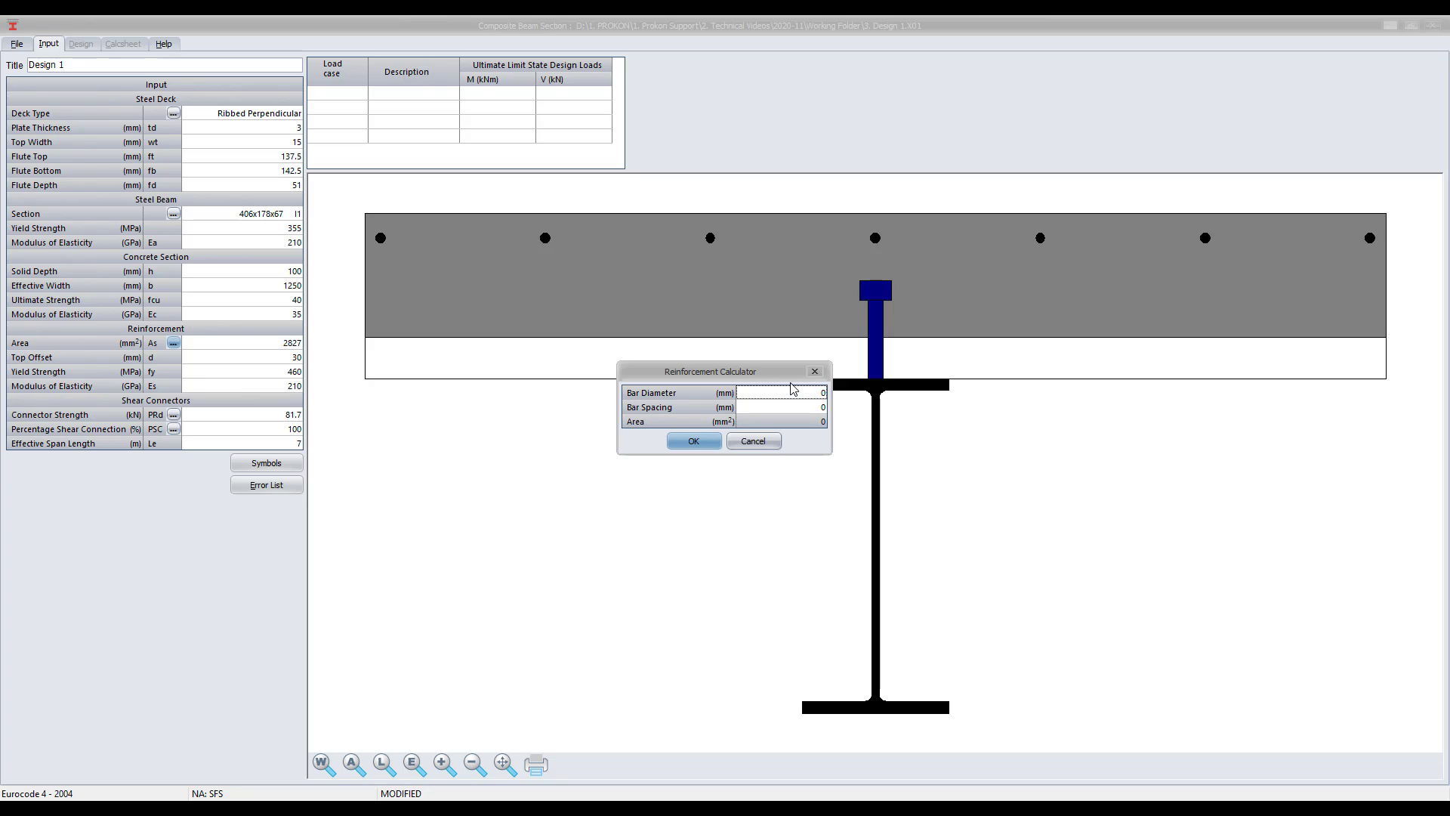
Step: Calculate reinforcement area 3351 mm² from 16 mm bars at 300 mm spacing
type("16")
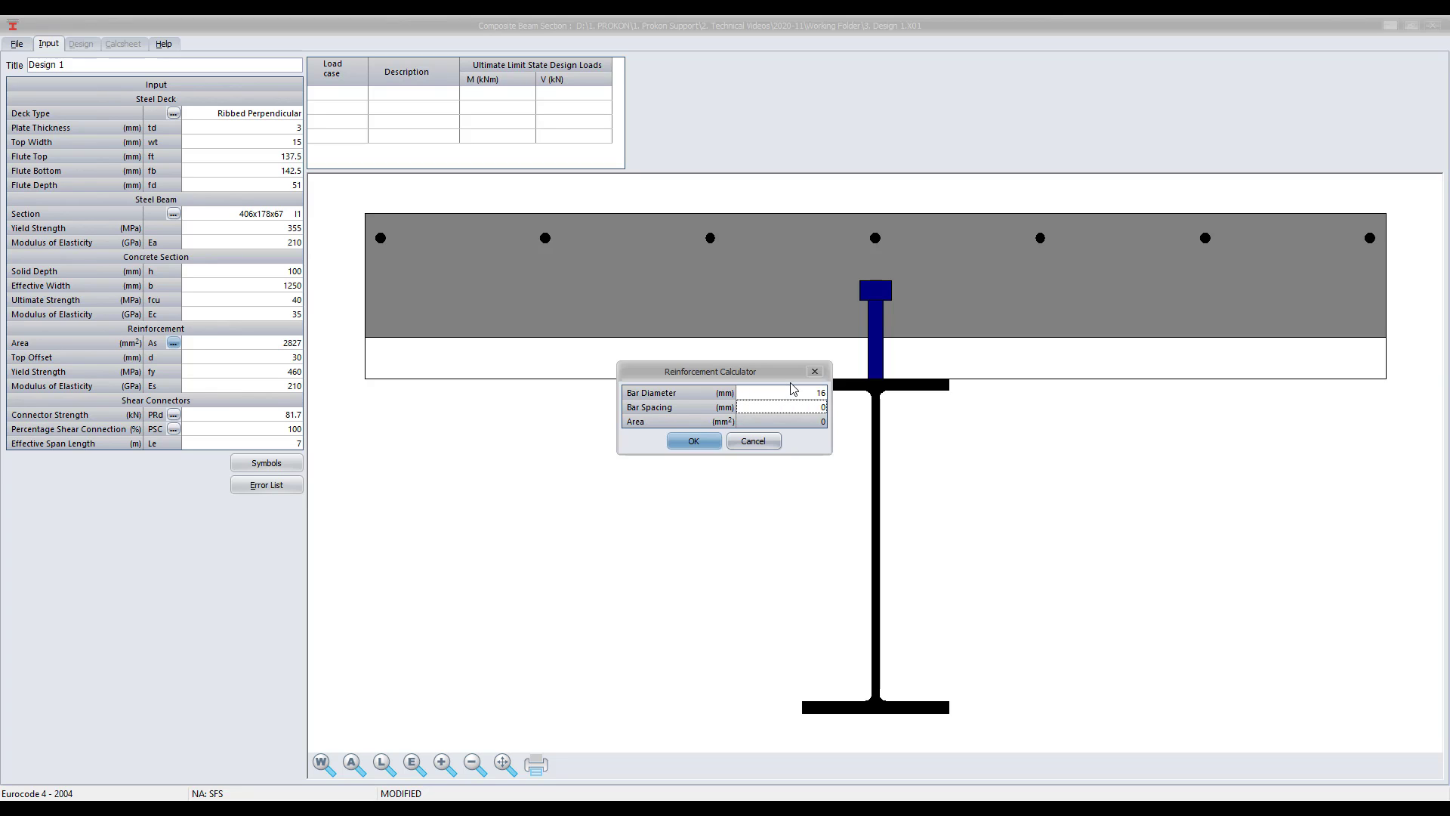
type("300")
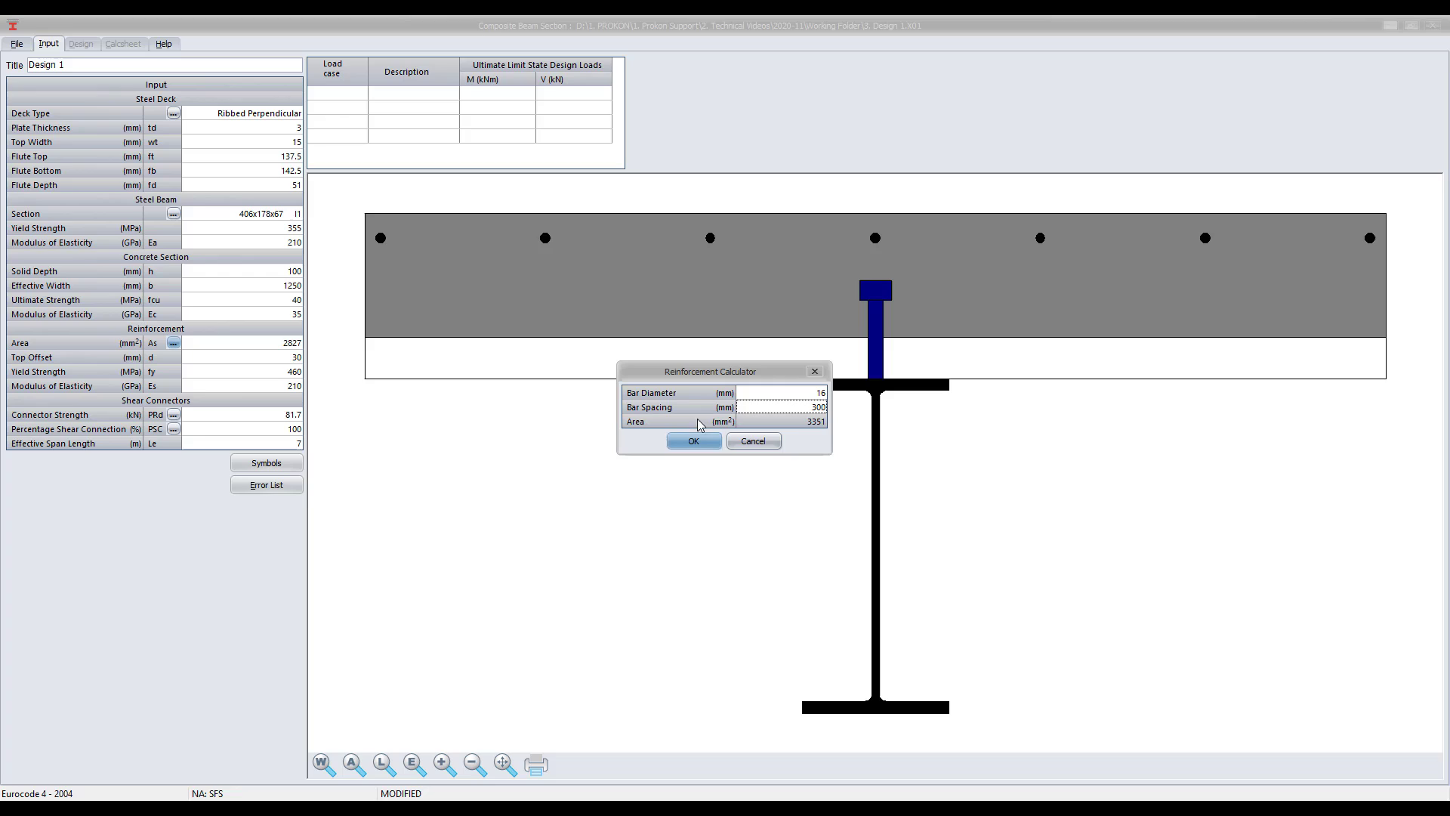
left_click(693, 441)
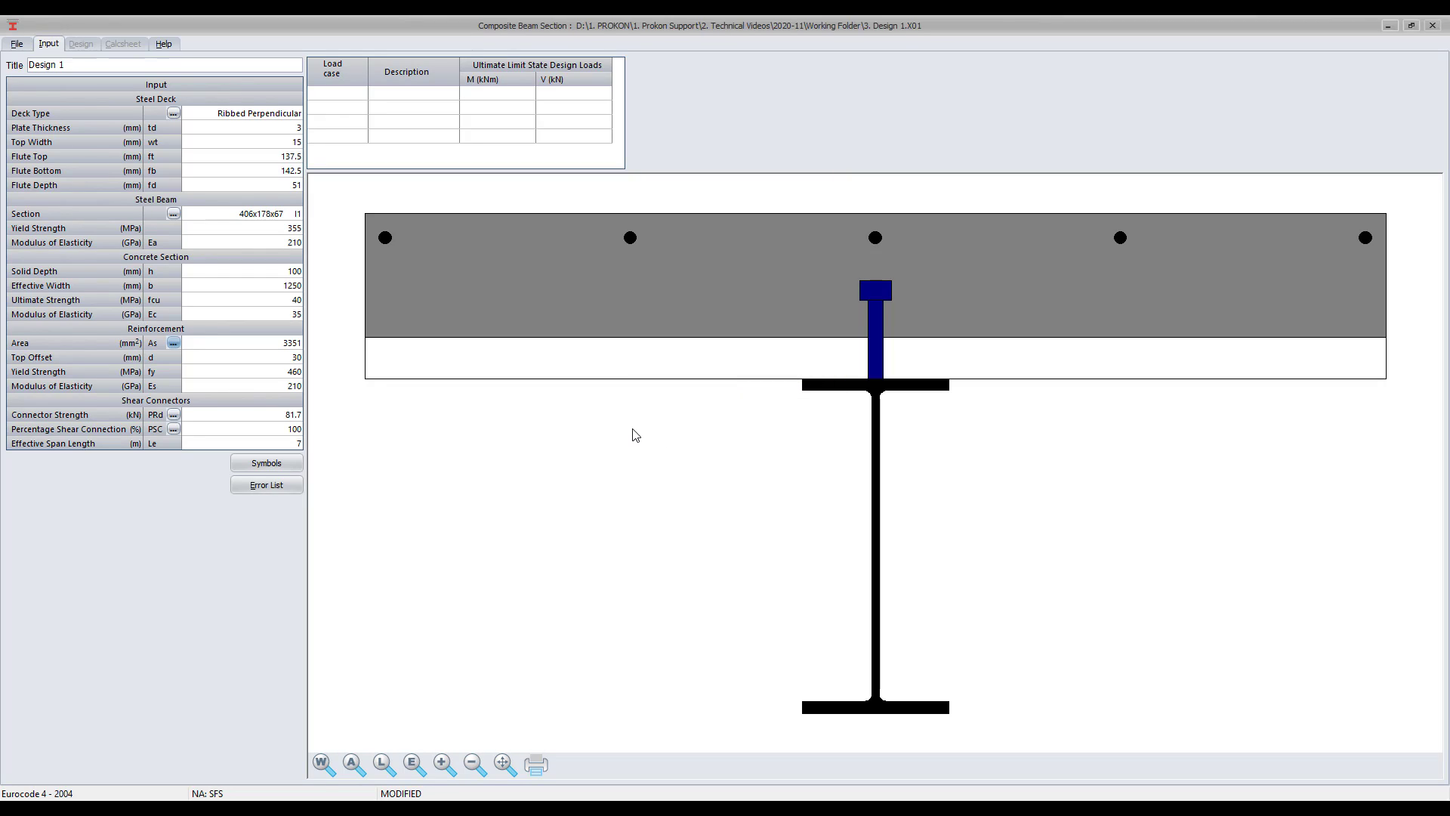
mouse_move(602, 434)
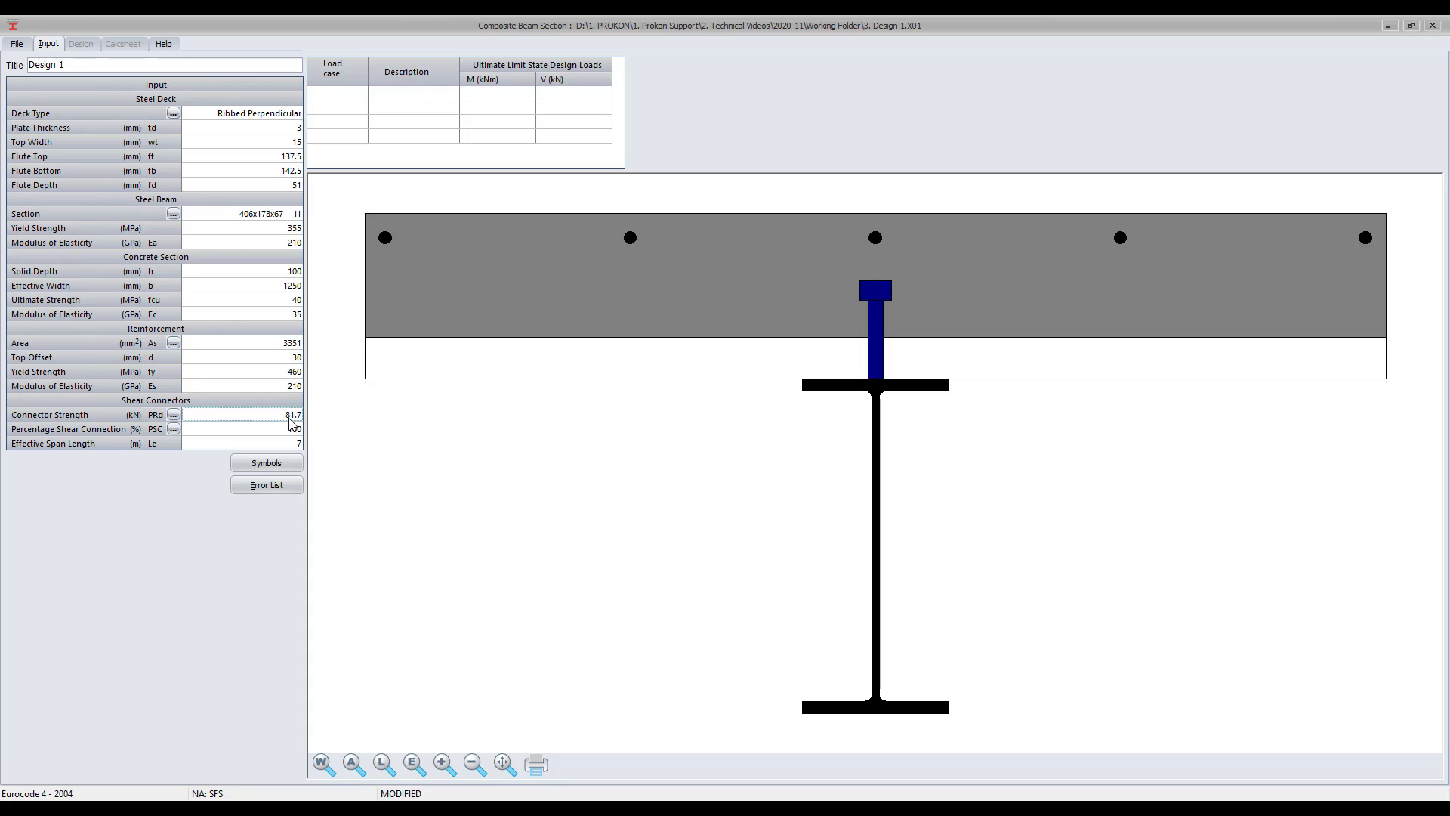
Step: Derive 81.7 kN connector strength from 120 mm headed studs, 19 mm shank, 450 MPa yield
type("95")
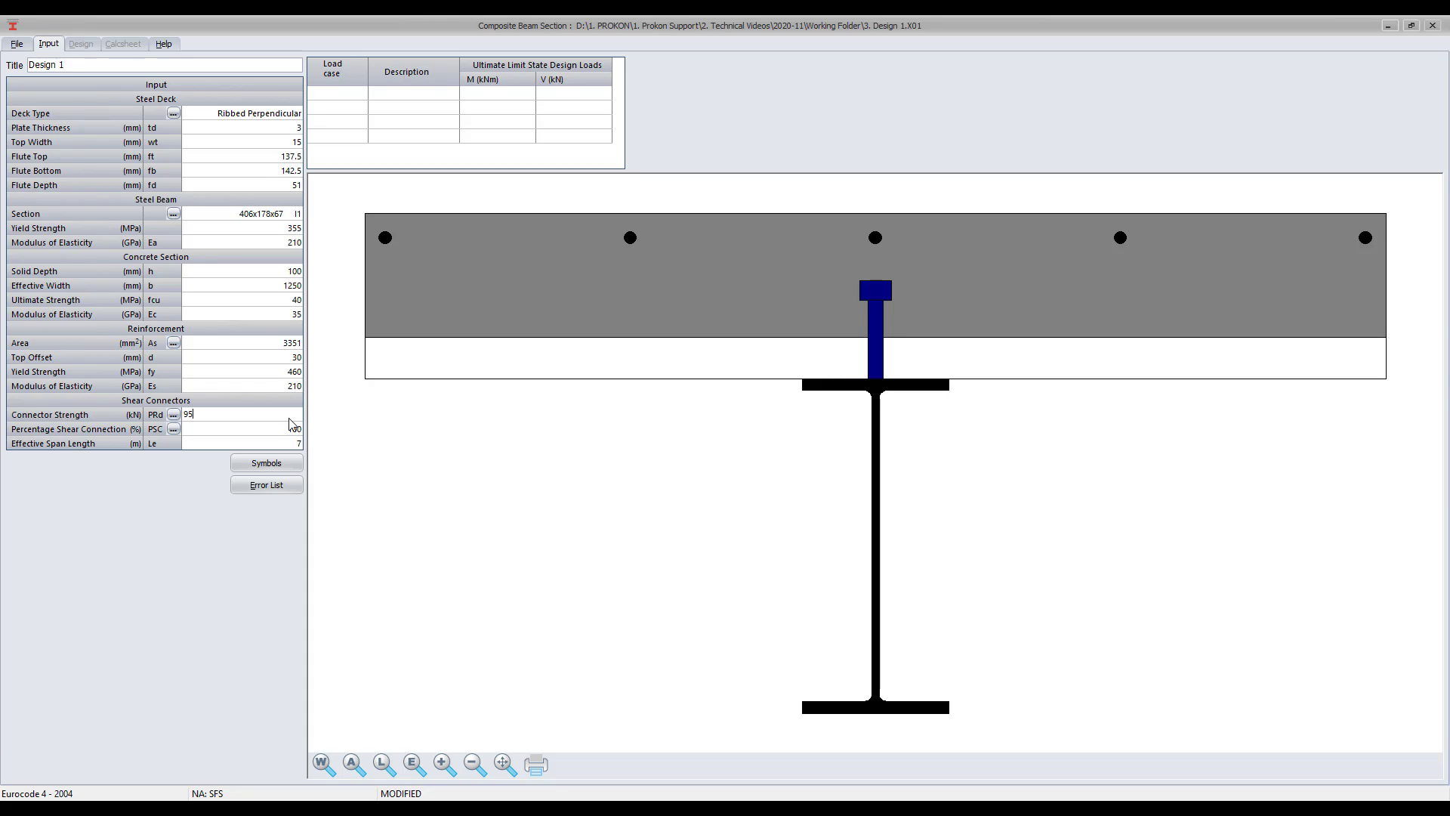
left_click(173, 415)
type("1")
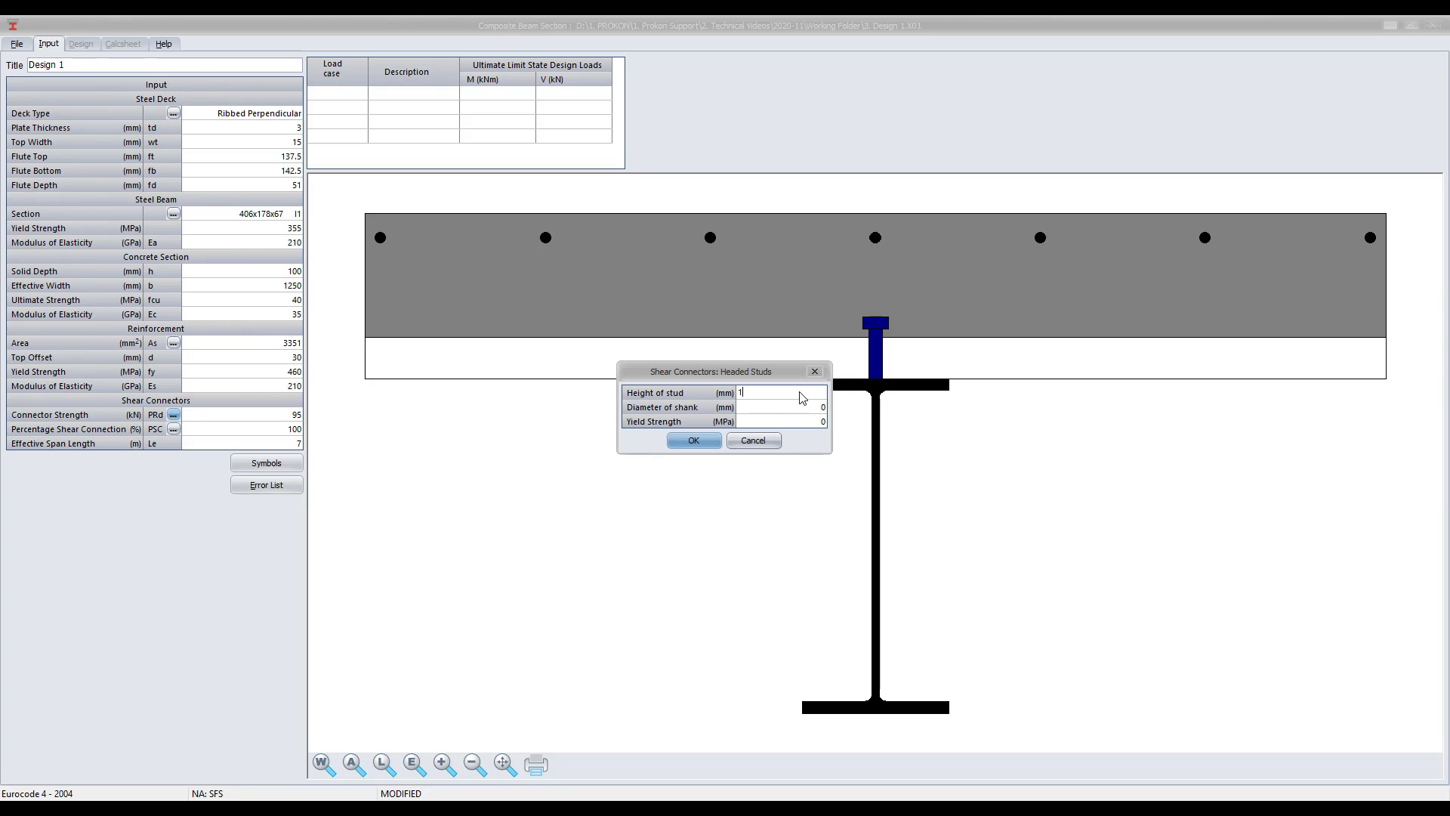
type("20")
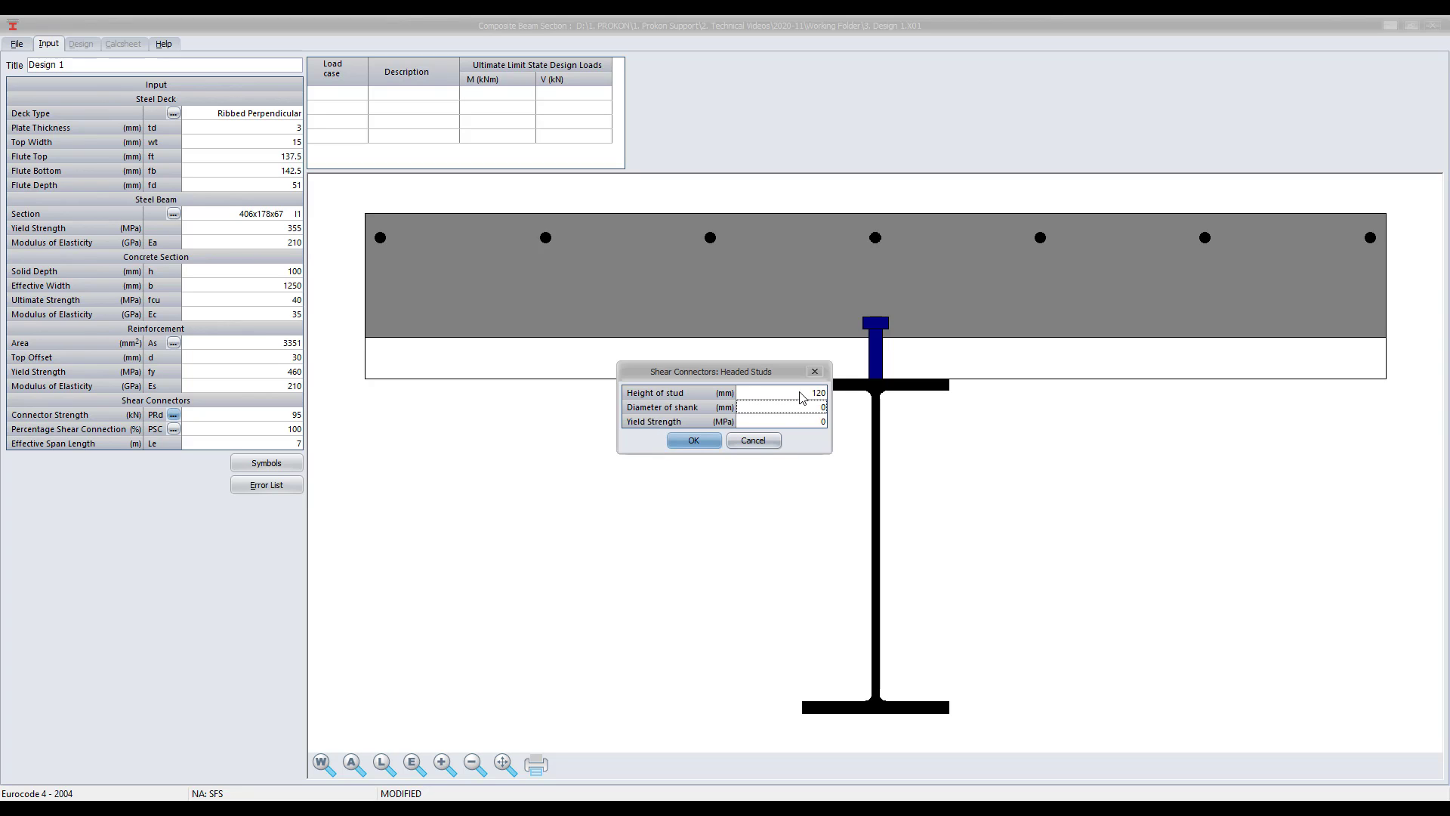
type("19")
left_click(782, 421)
type("450")
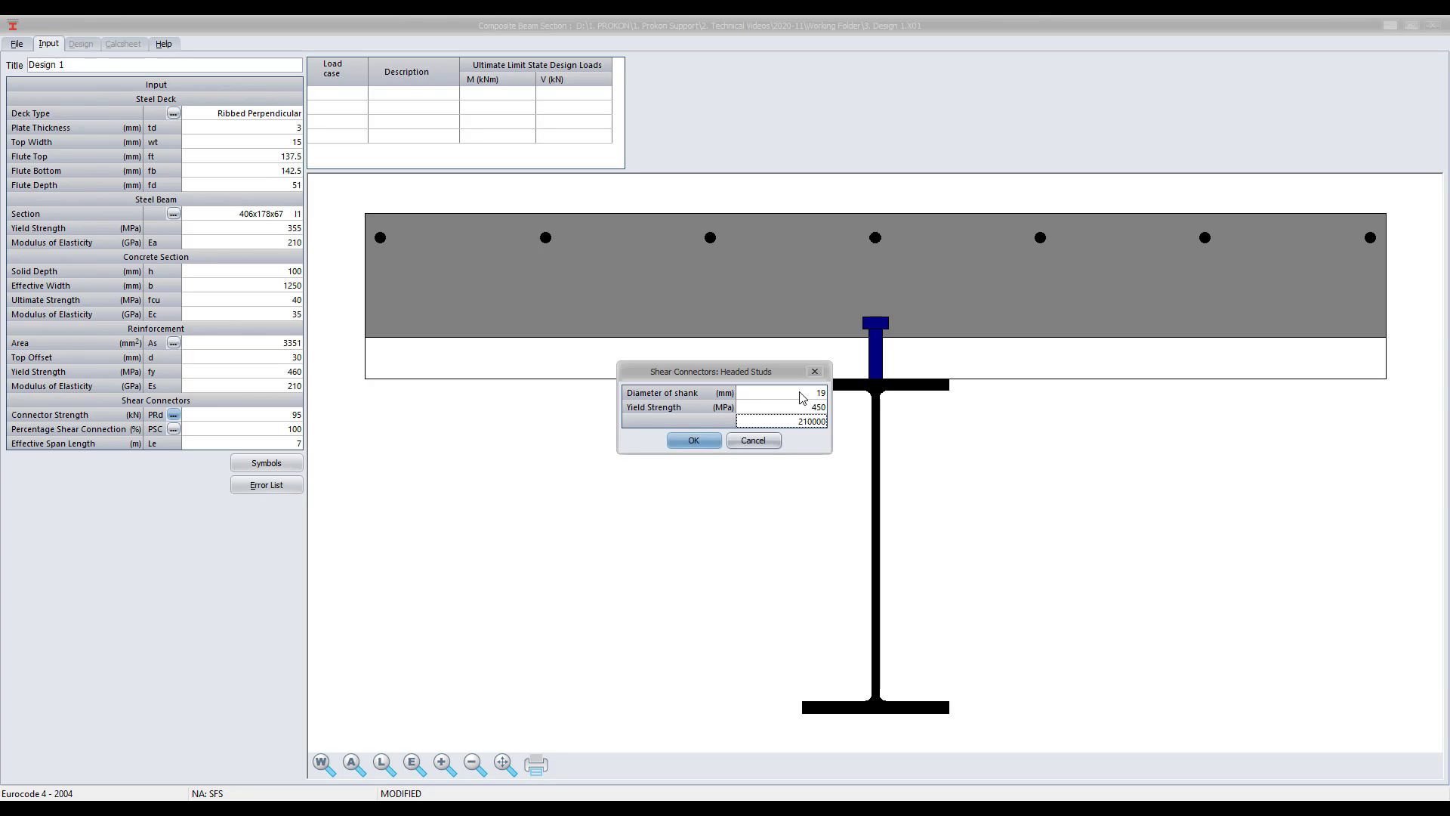
left_click(693, 440)
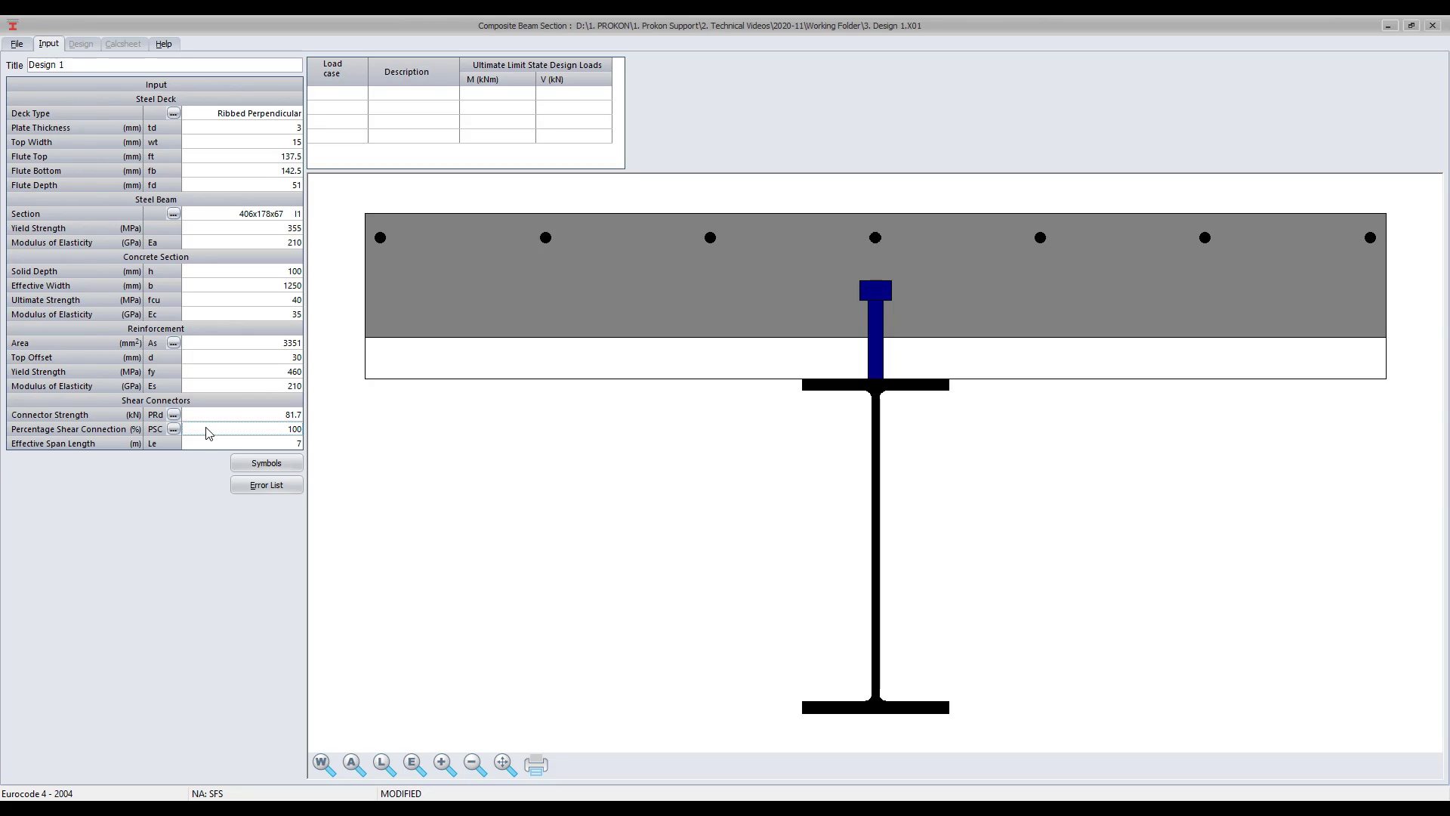
Step: Recalculate percentage shear connection as 100% from 35 connectors
type("65")
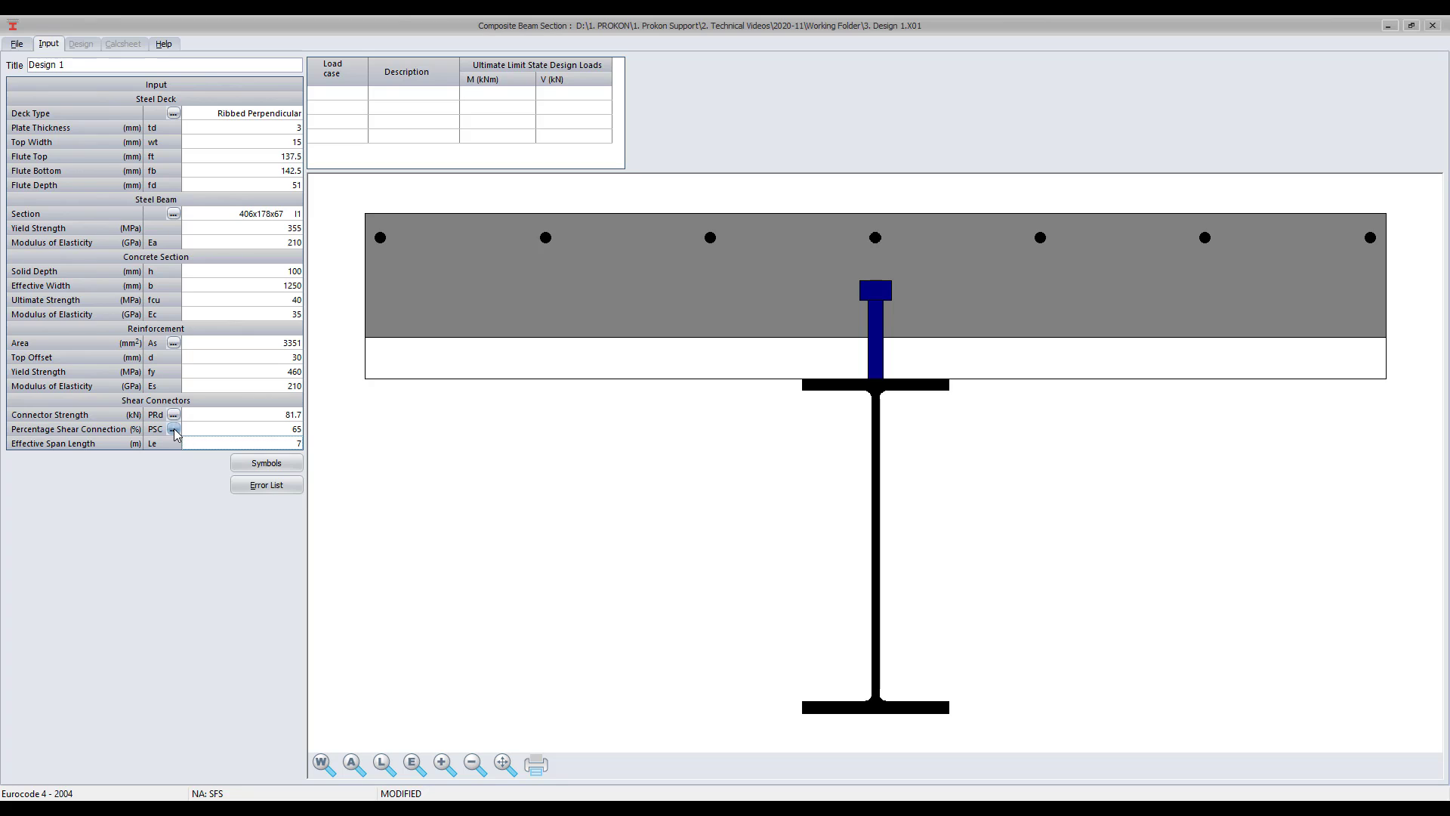
left_click(172, 428)
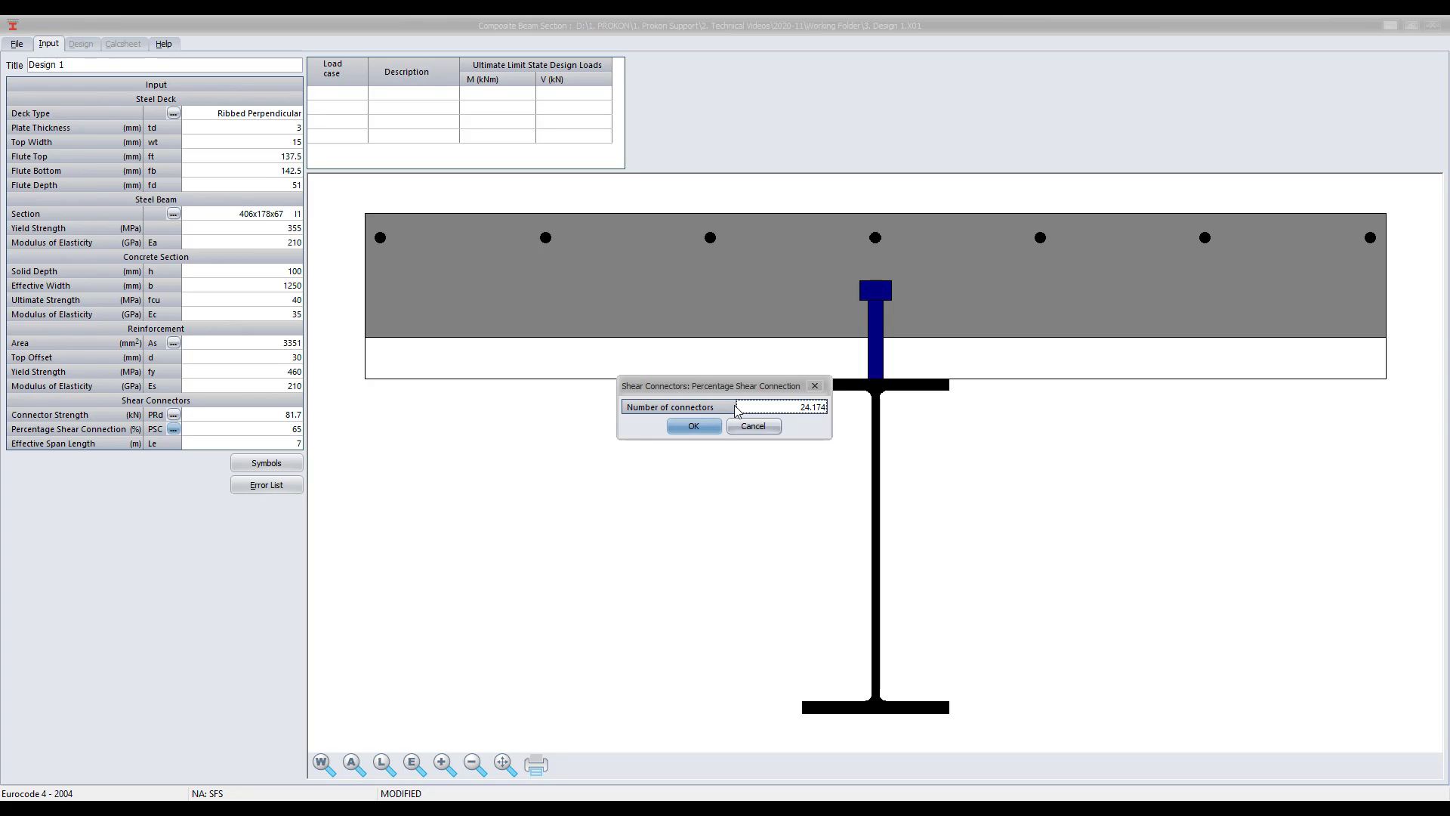
type("35")
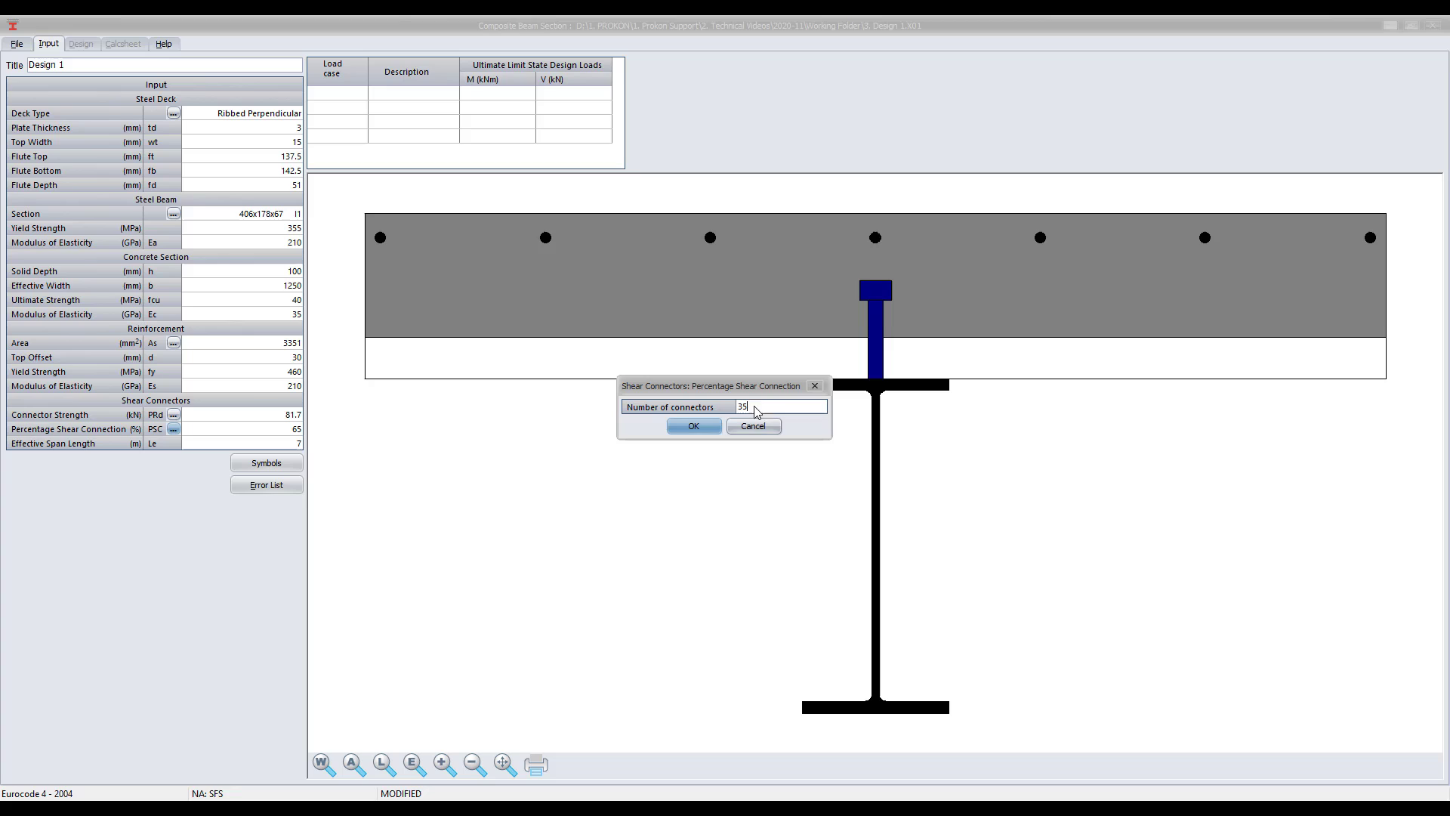
left_click(693, 426)
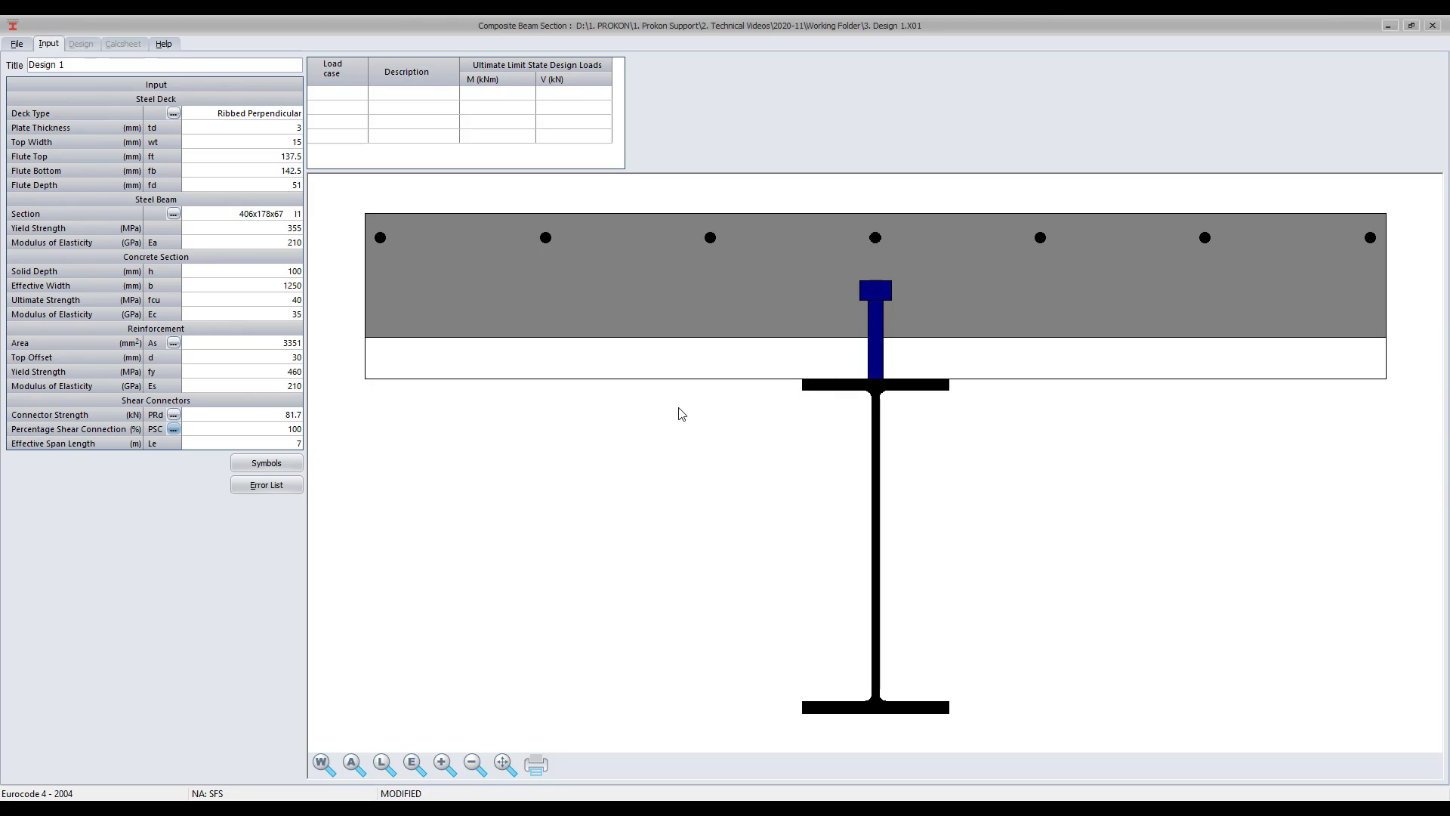
mouse_move(501, 230)
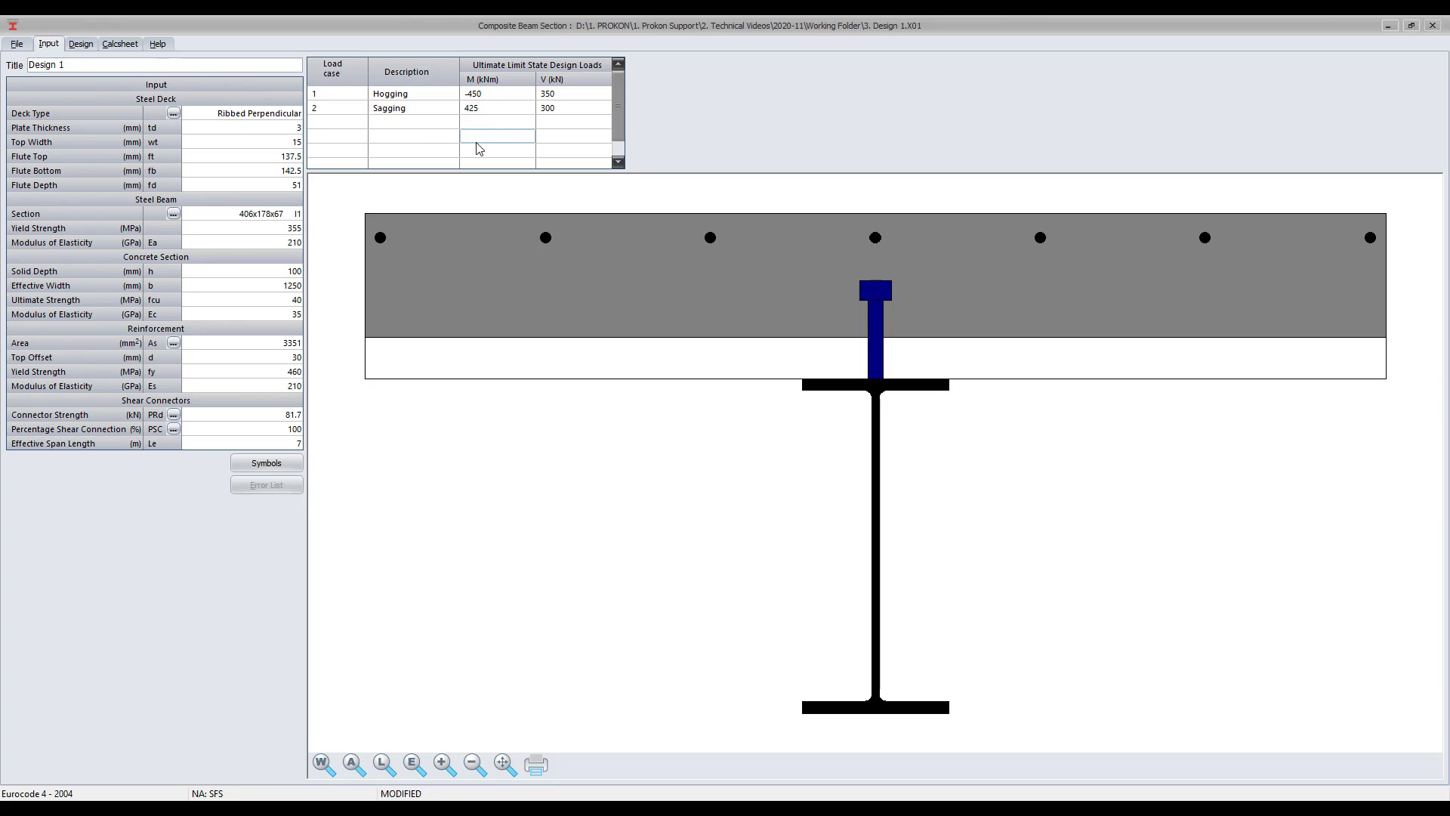
Step: Commit the Hogging (-450 kNm, 350 kN) and Sagging (425 kNm, 300 kN) ULS load cases
left_click(487, 94)
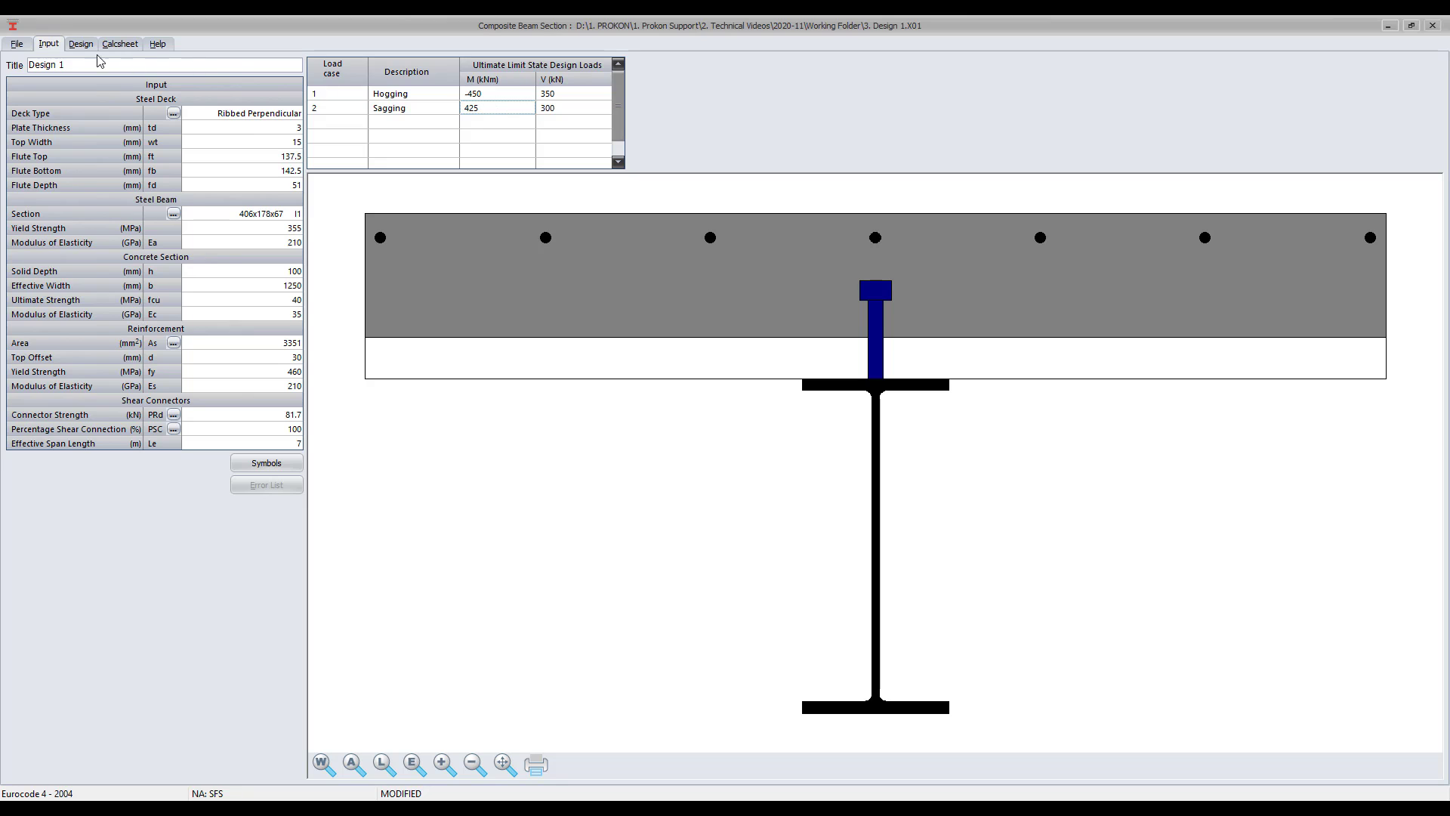
Step: Run the design, review the summary, then view the per-load-case results for Hogging and Sagging
left_click(80, 42)
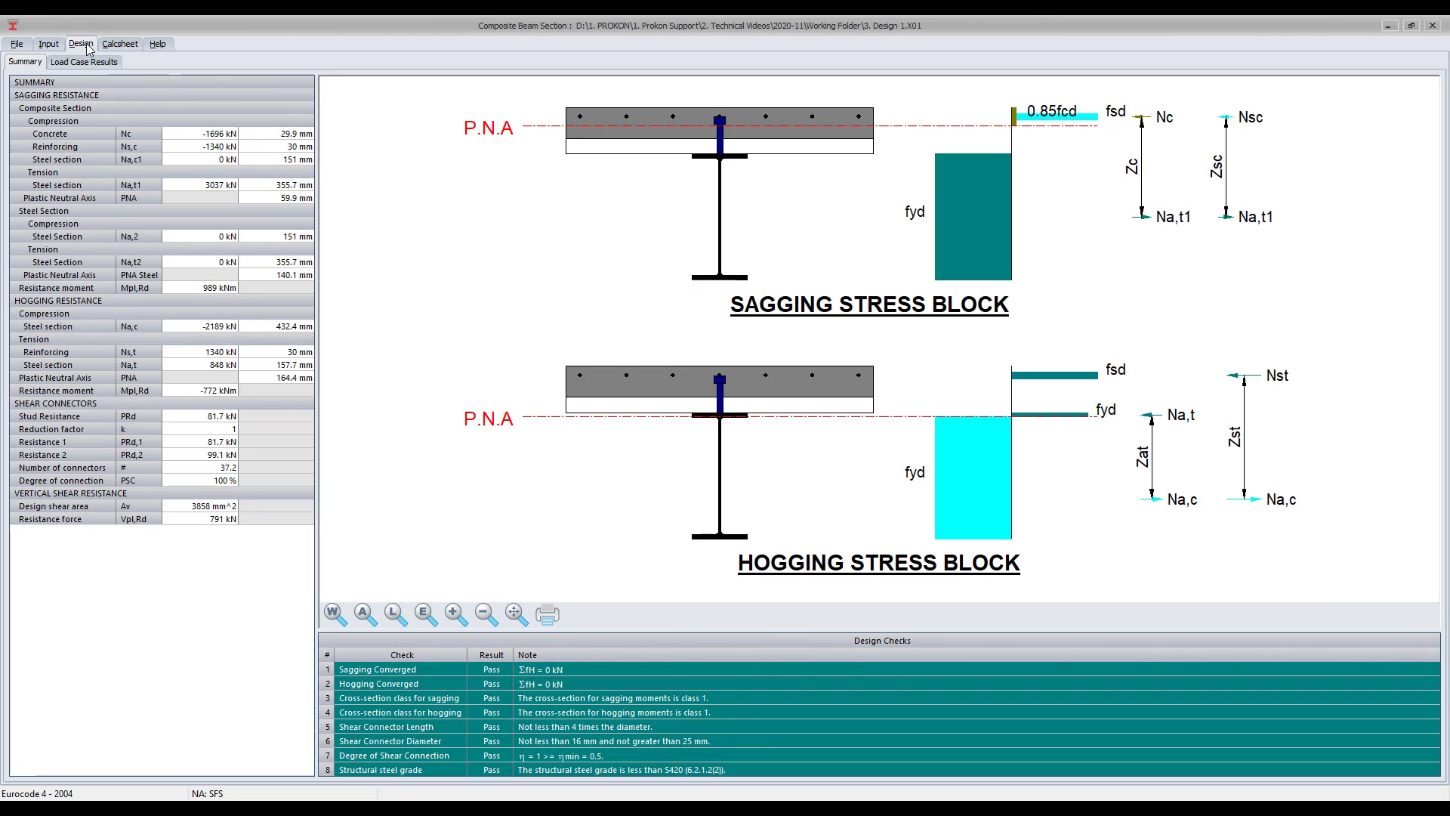
mouse_move(200, 125)
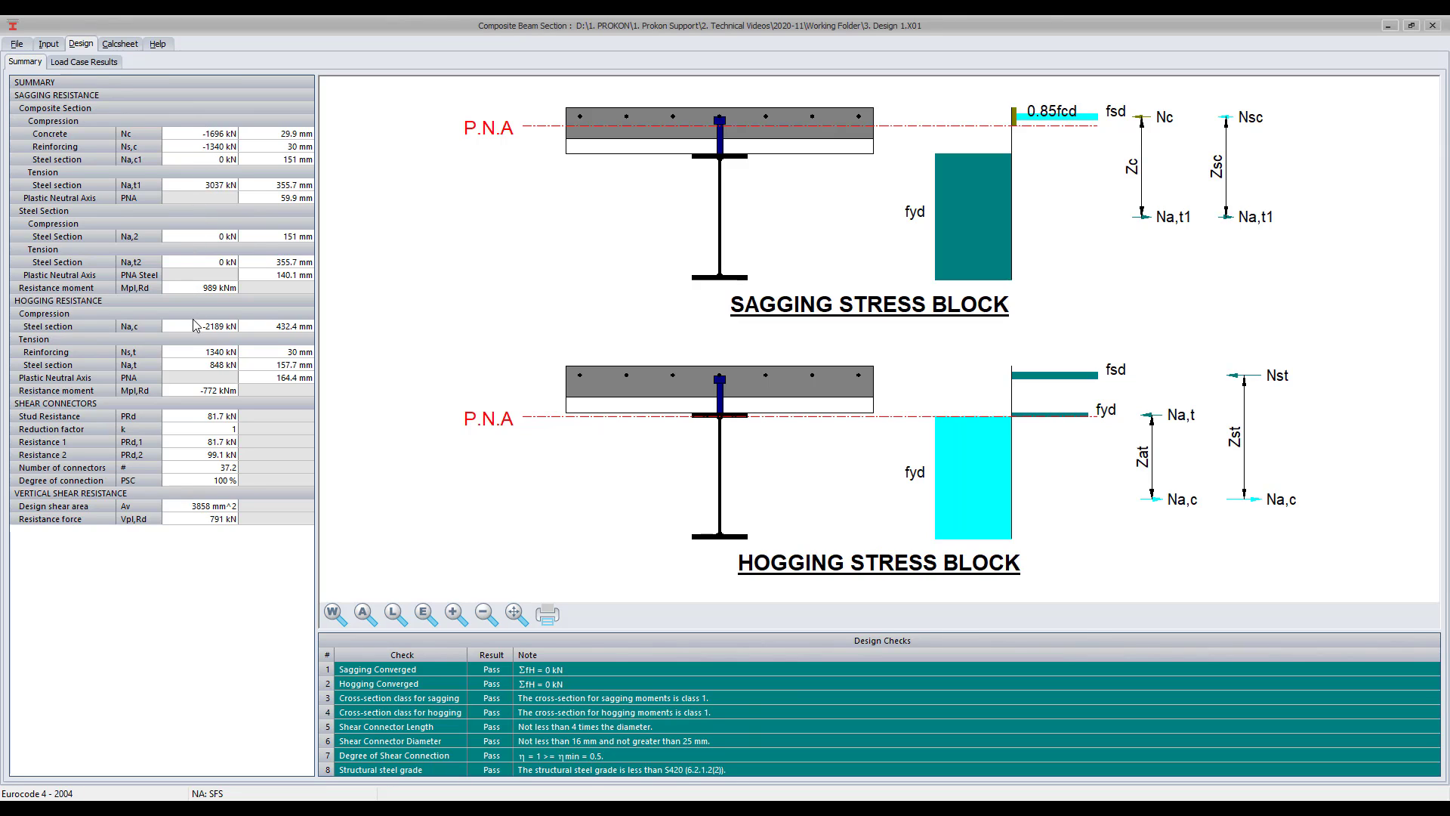
mouse_move(200, 369)
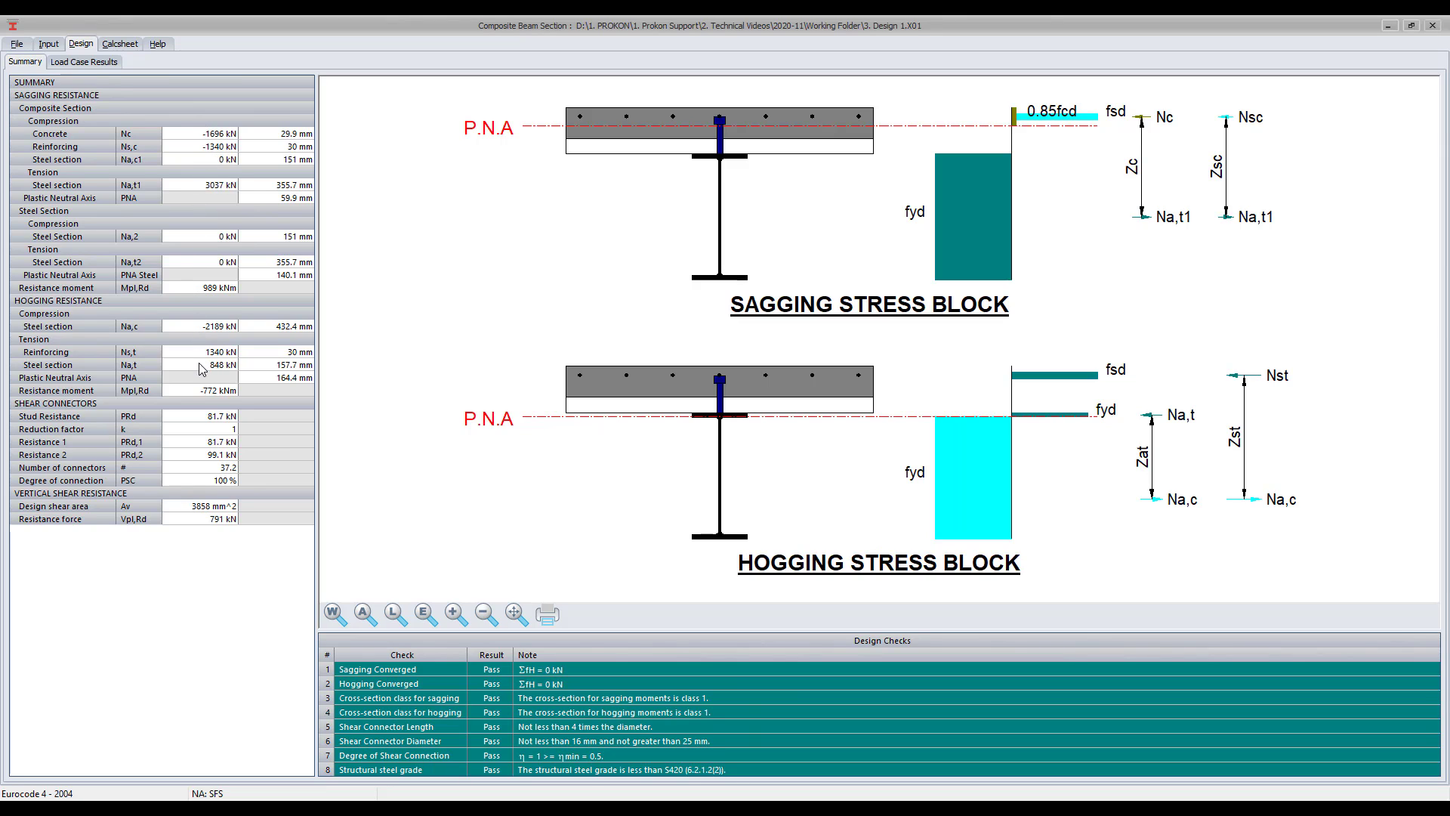
mouse_move(198, 422)
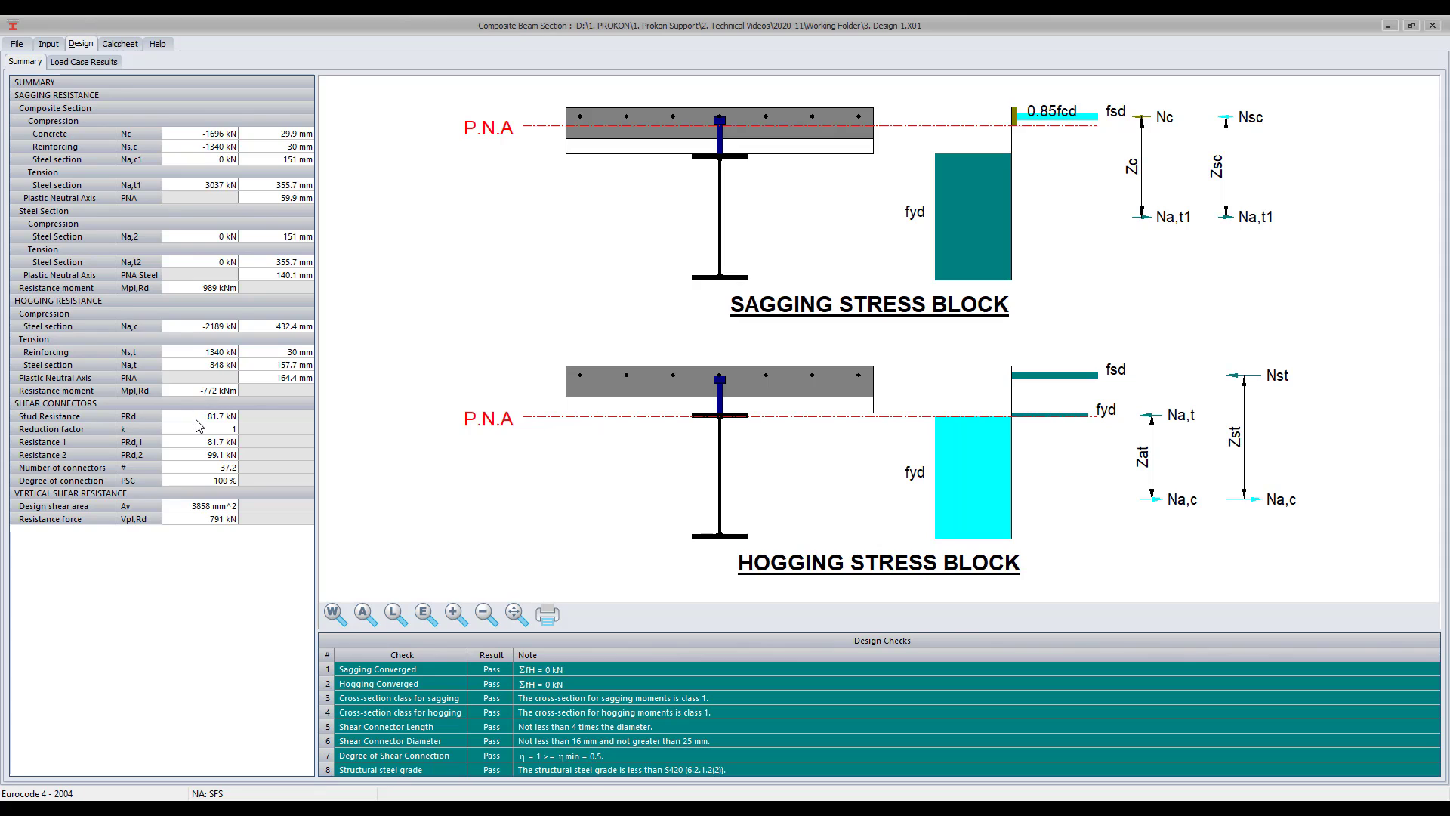
mouse_move(1001, 309)
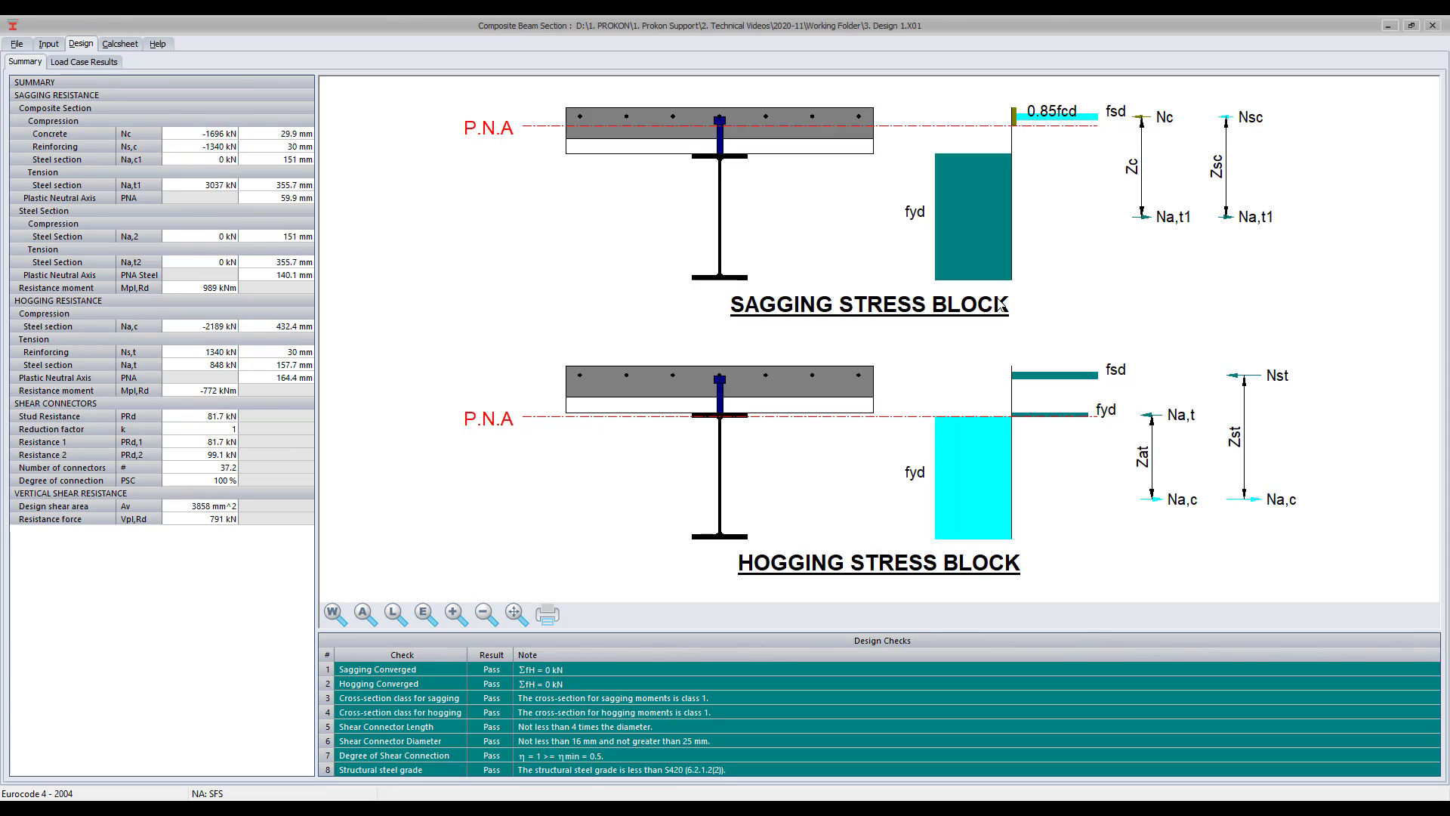
mouse_move(1283, 169)
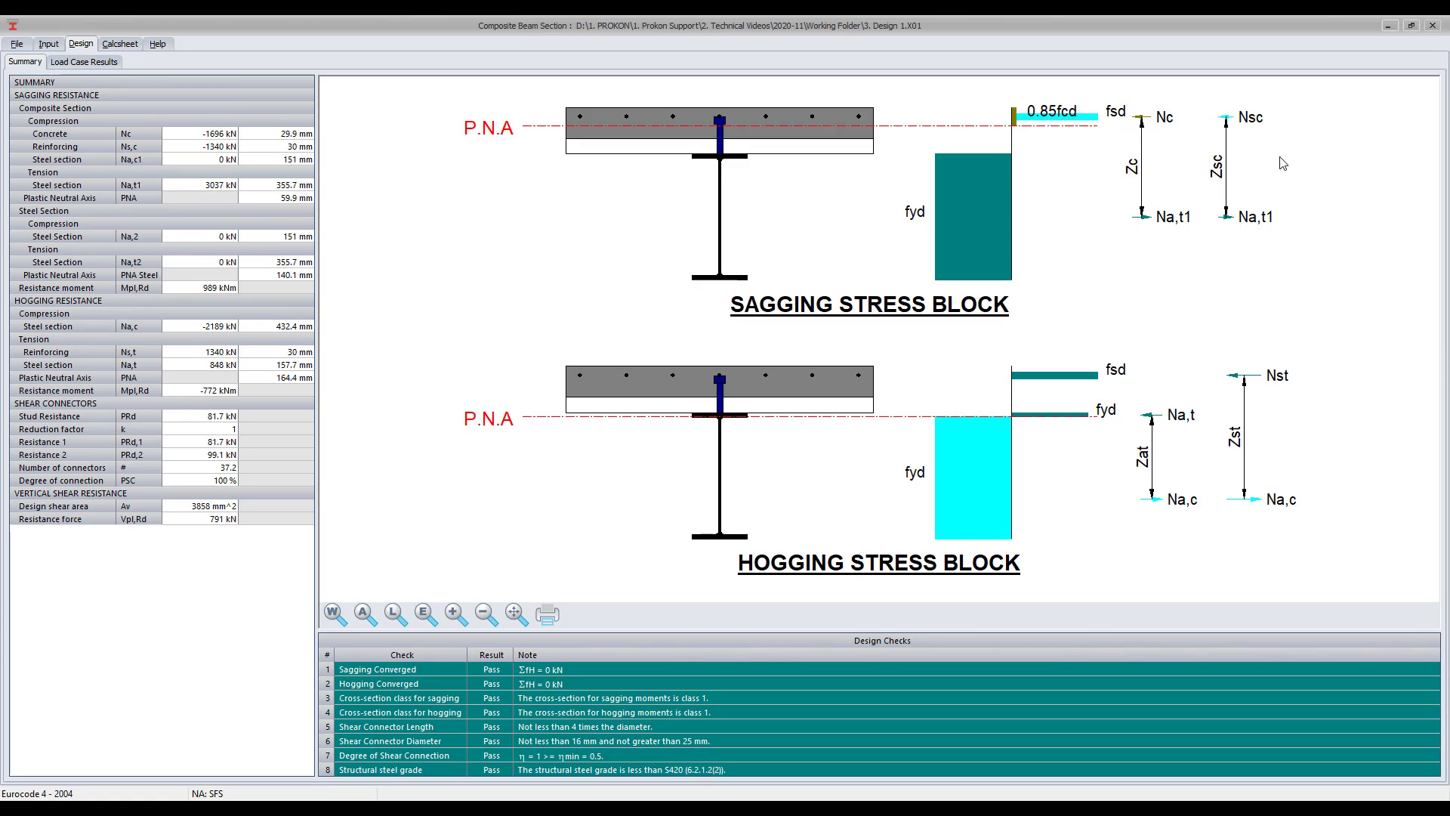
mouse_move(1240, 443)
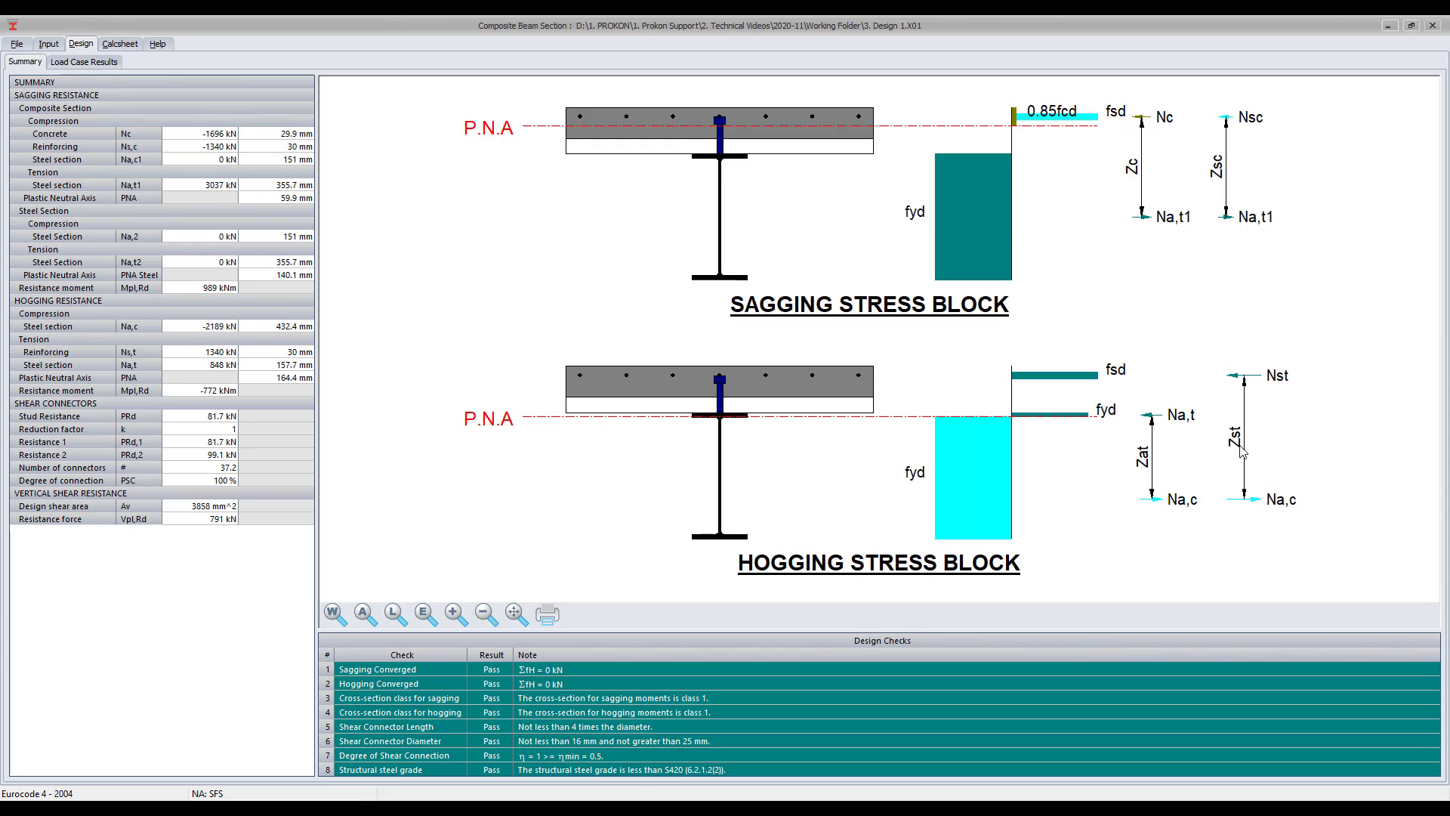
mouse_move(481, 685)
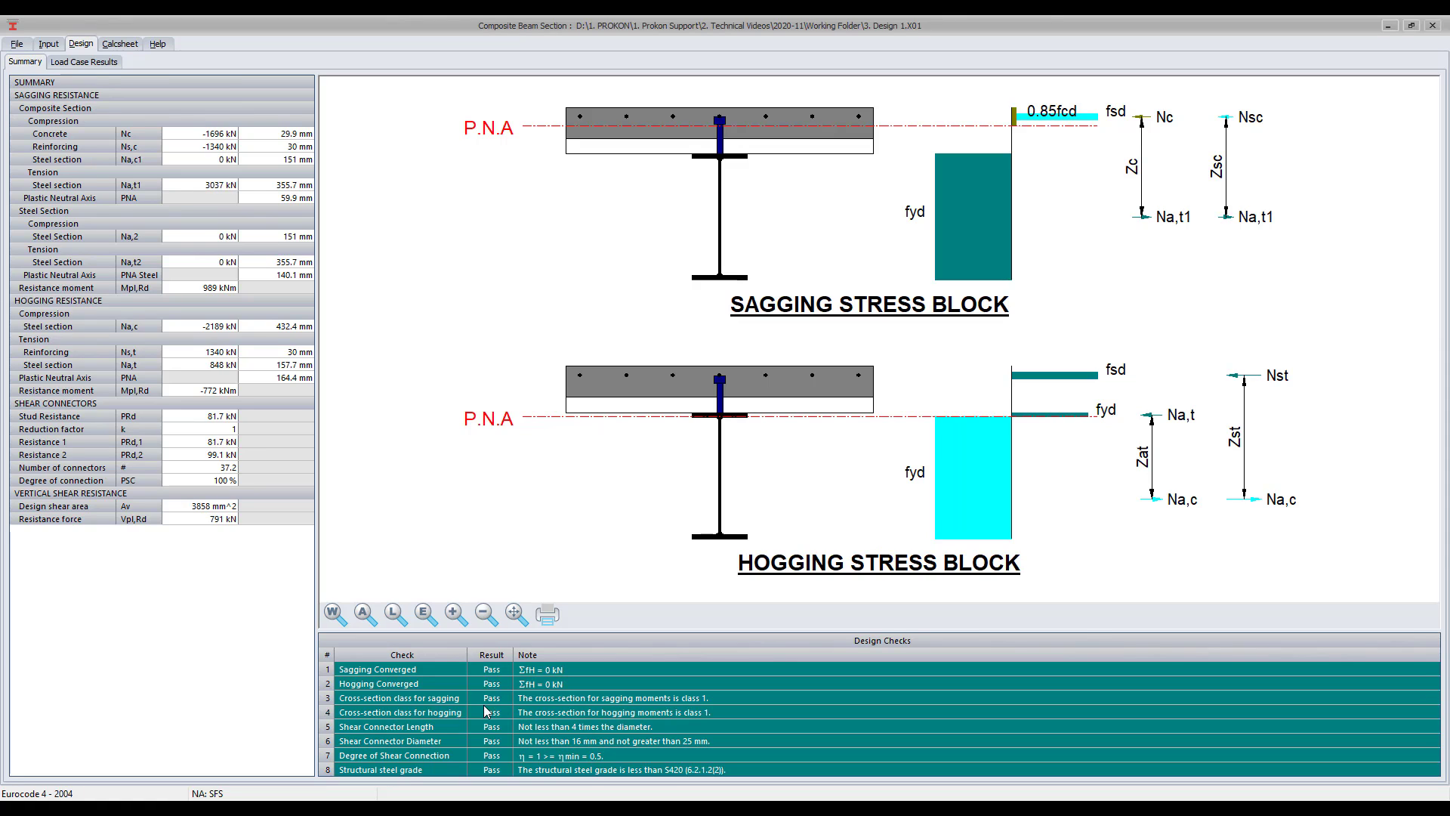
mouse_move(485, 782)
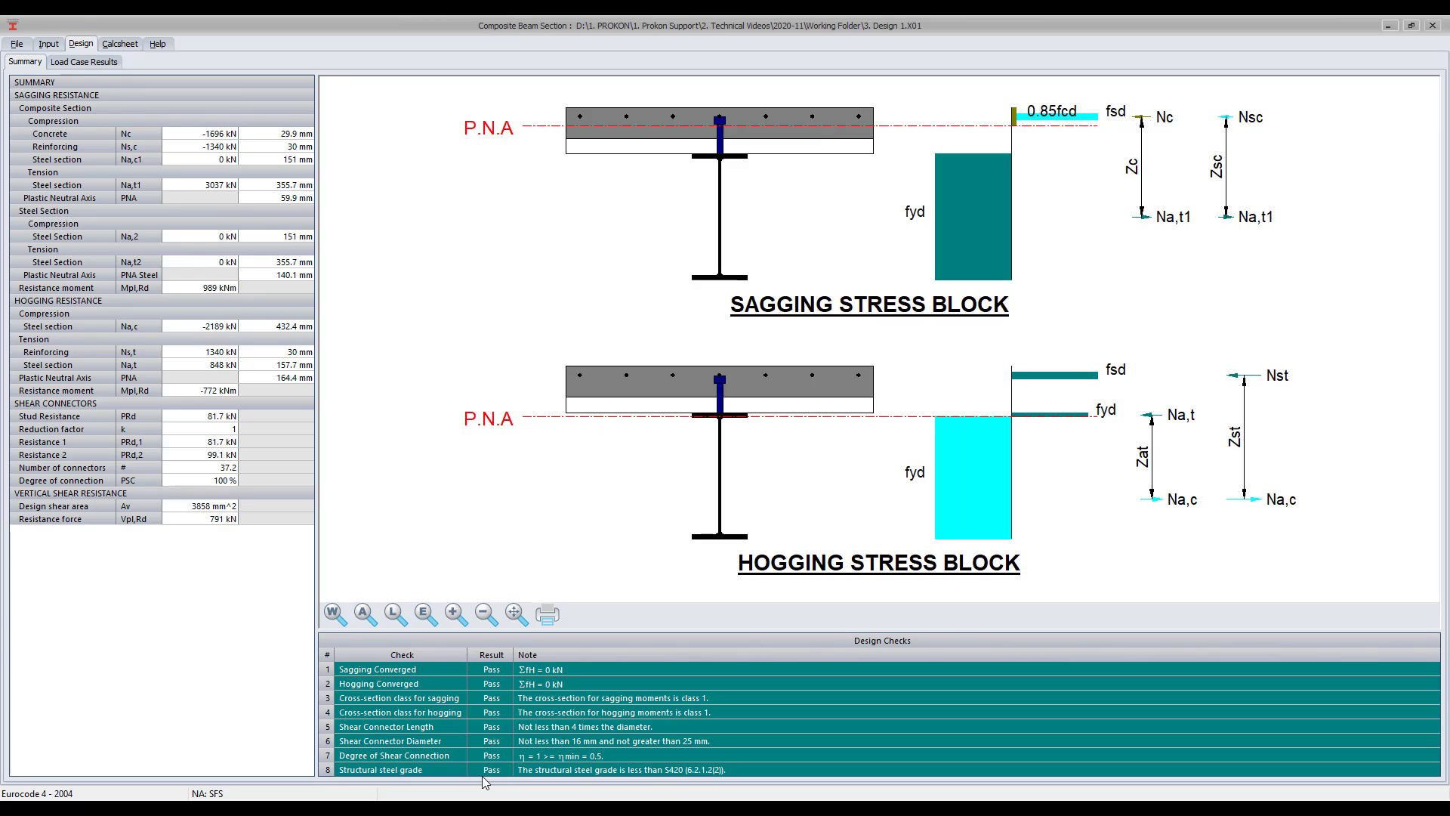
left_click(82, 61)
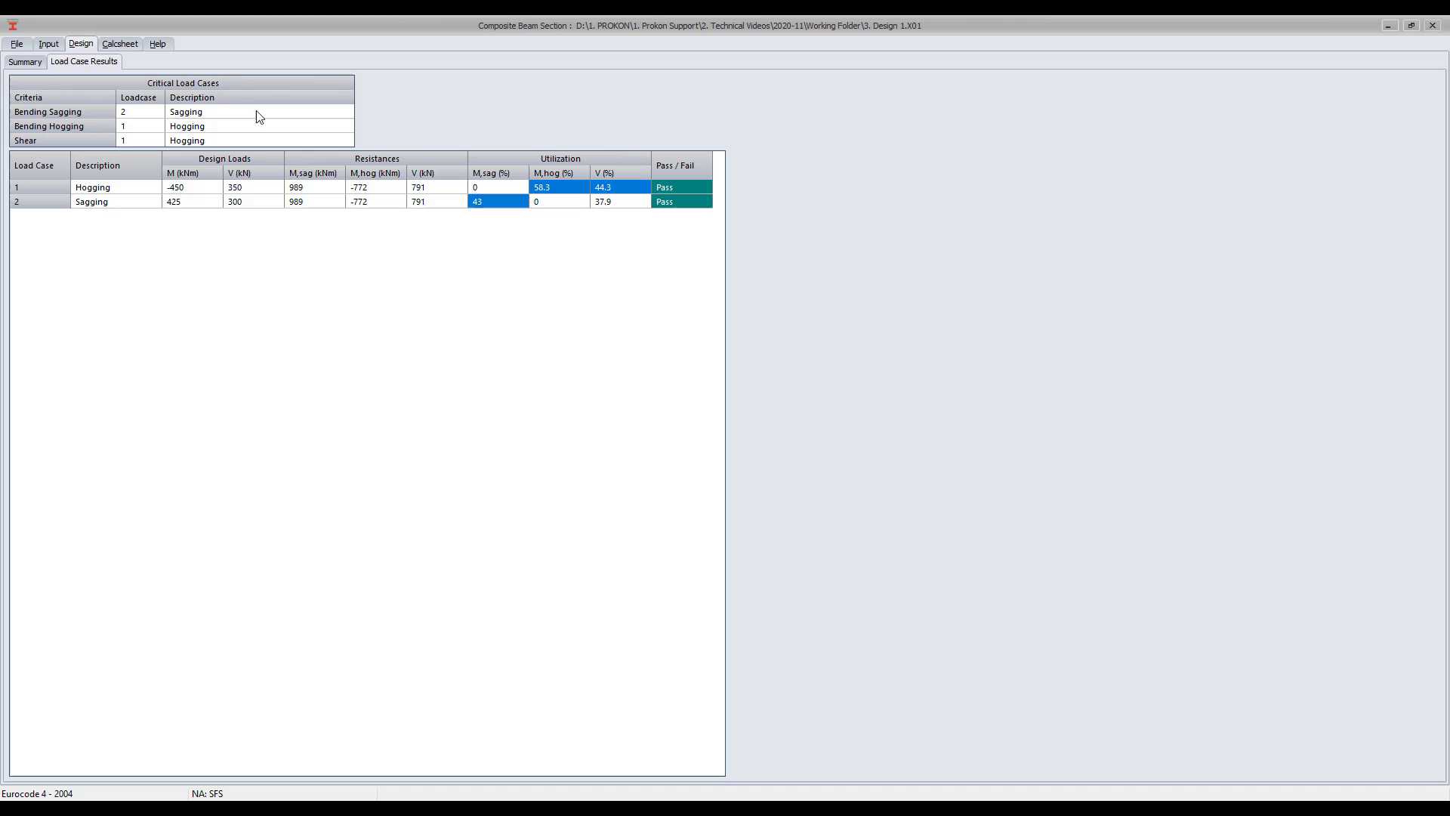
mouse_move(316, 156)
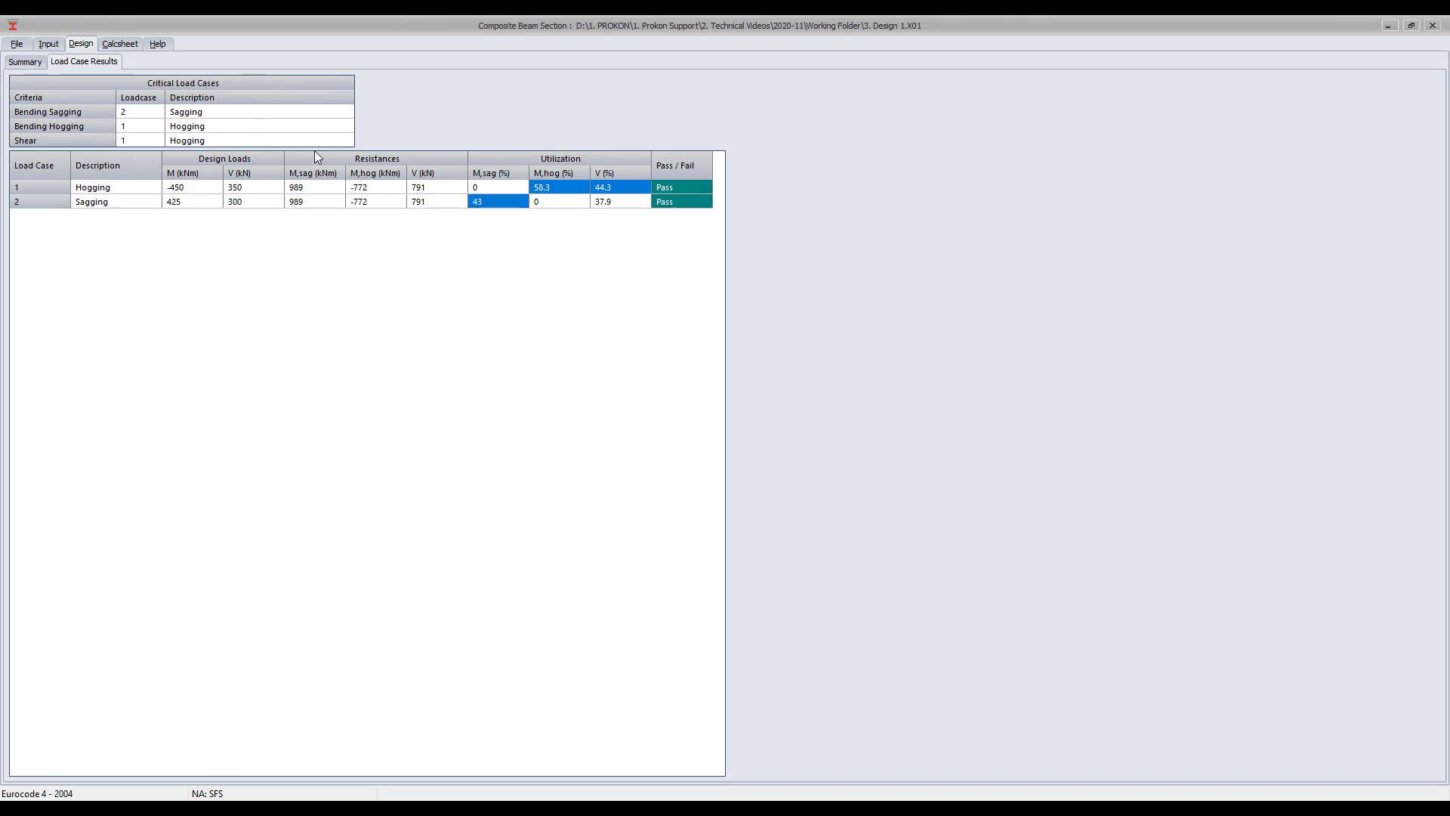
mouse_move(432, 190)
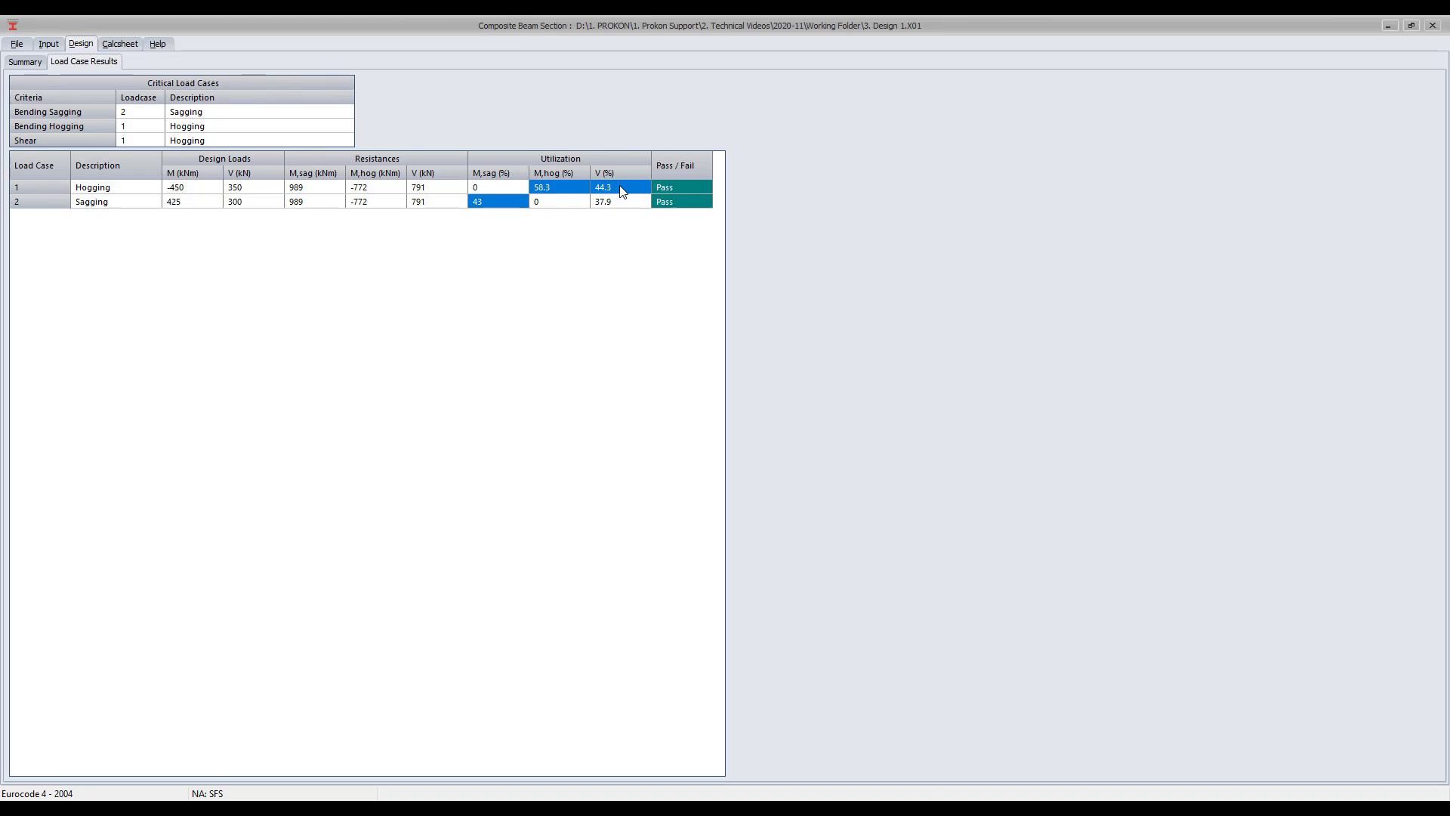
mouse_move(712, 195)
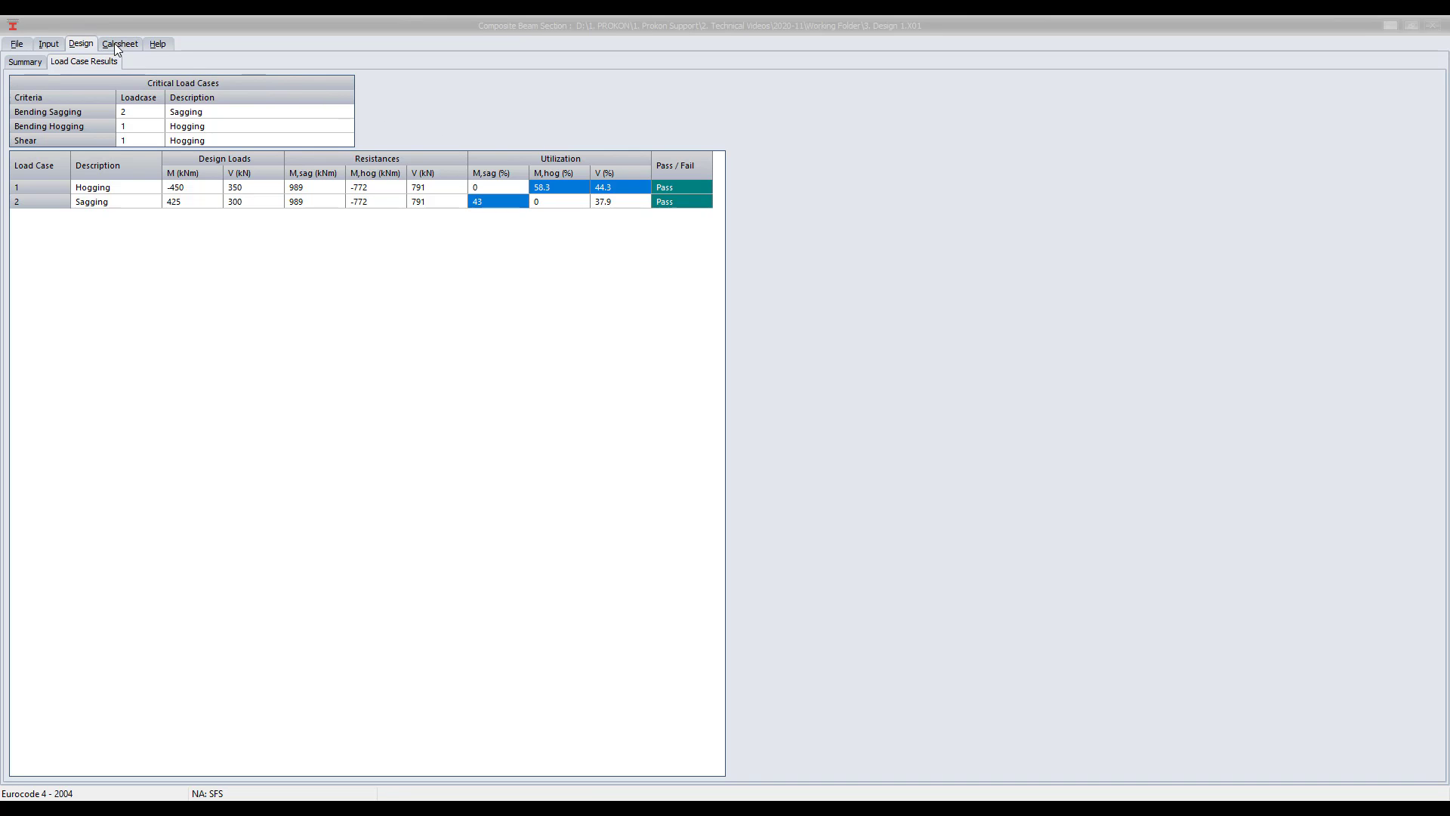
Step: View the calcsheet down to the sagging plastic resistance and vertical shear resistance sections
left_click(118, 43)
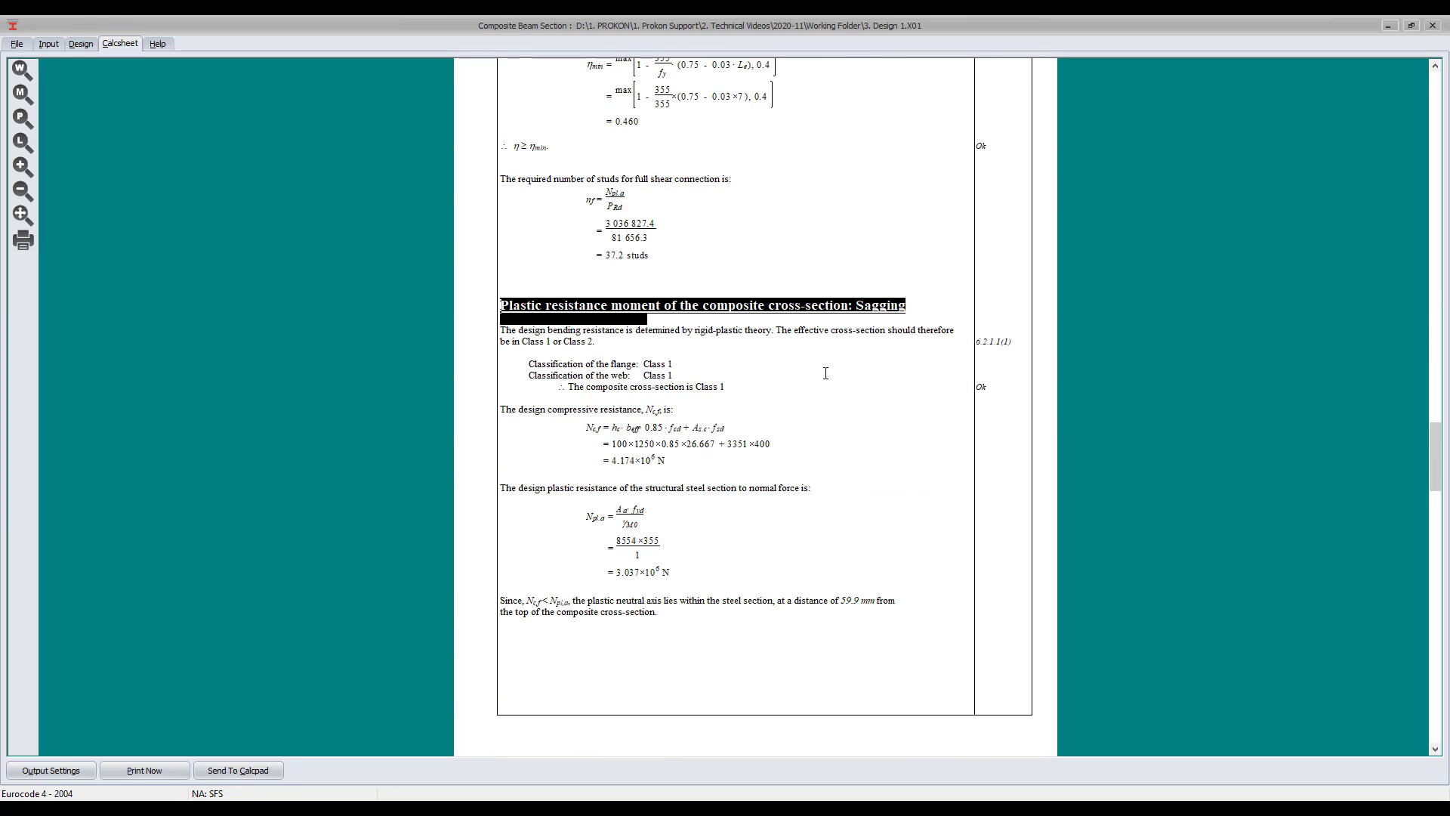
scroll("down", 3)
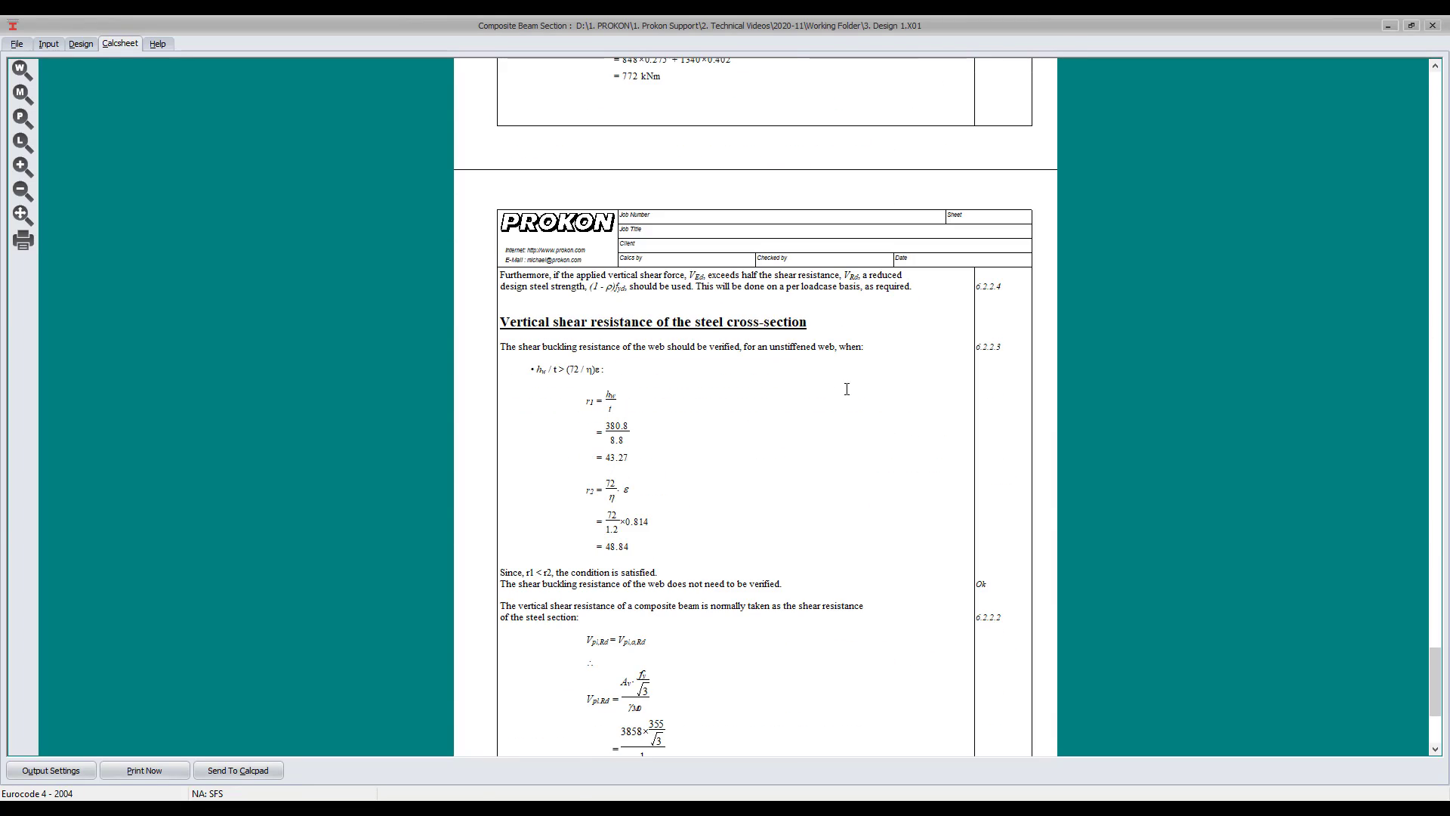